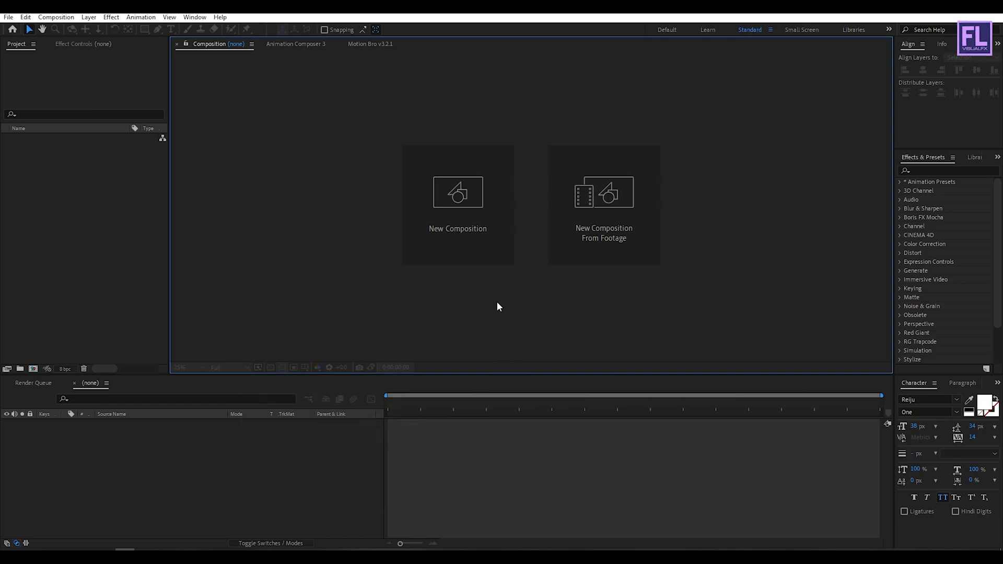
# - Create a 1920×1080, 12-second HDTV composition named 'Particles Logo Animation'
pyautogui.click(458, 191)
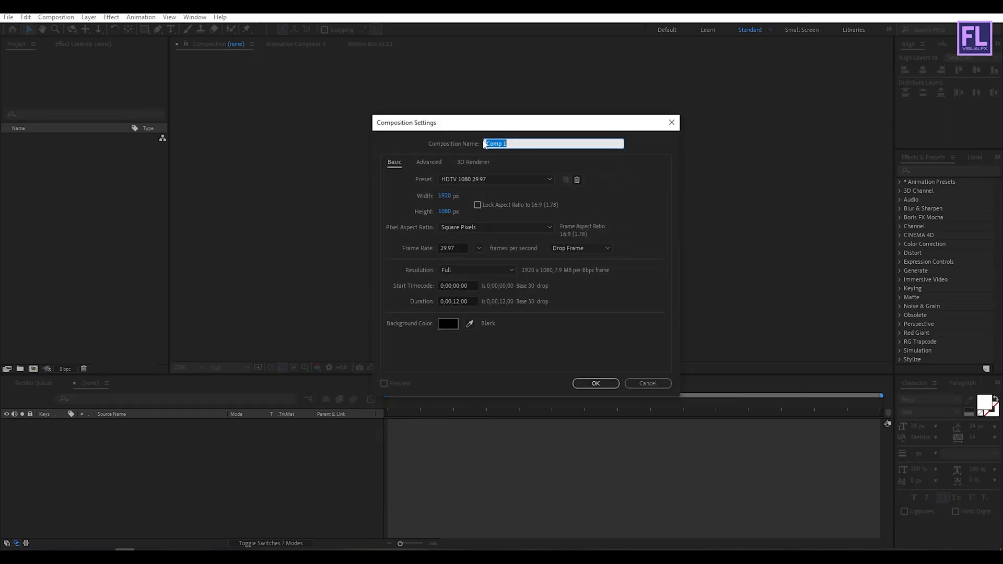
pyautogui.write('P')
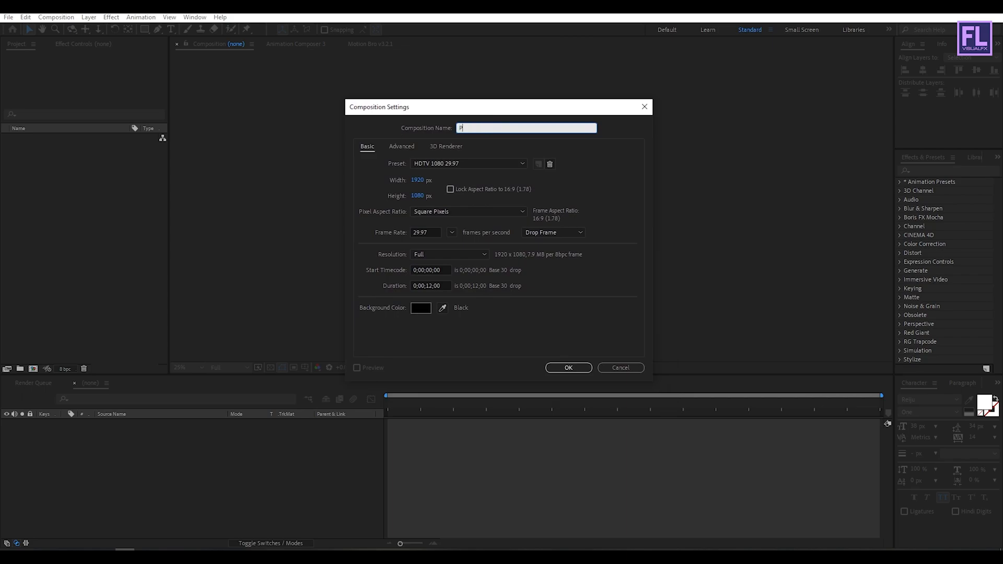
pyautogui.write('Particles Logo')
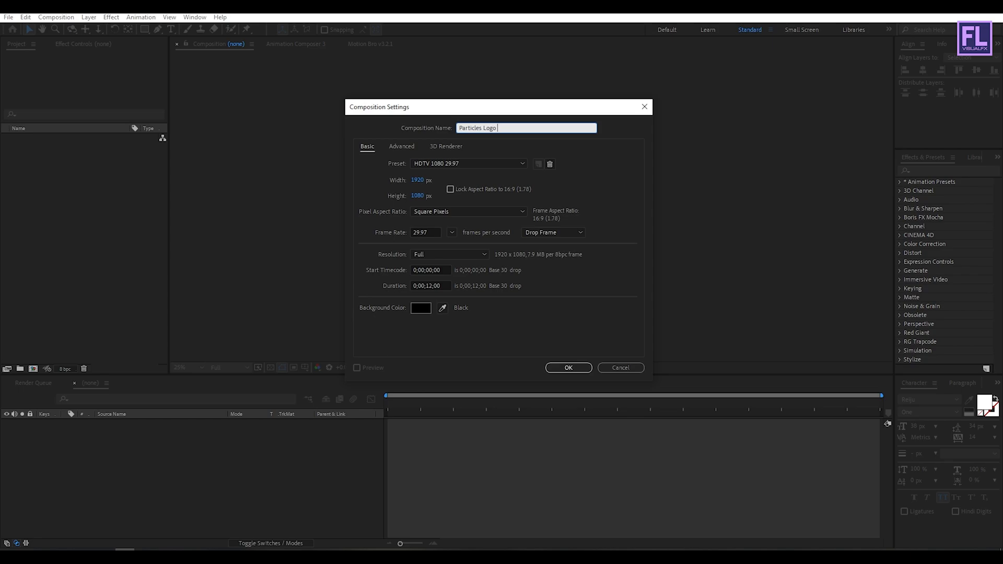
pyautogui.write('Animation')
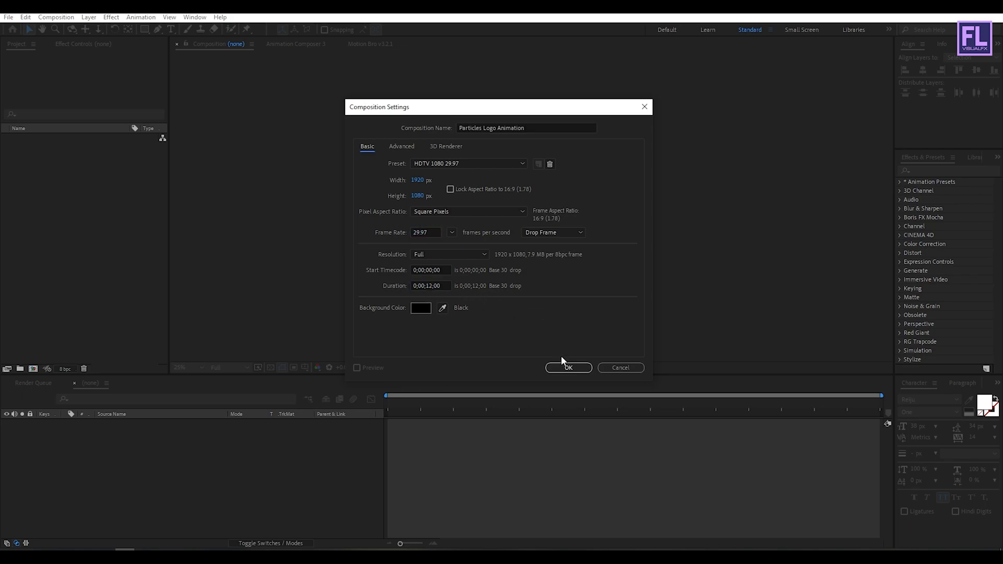
pyautogui.click(567, 367)
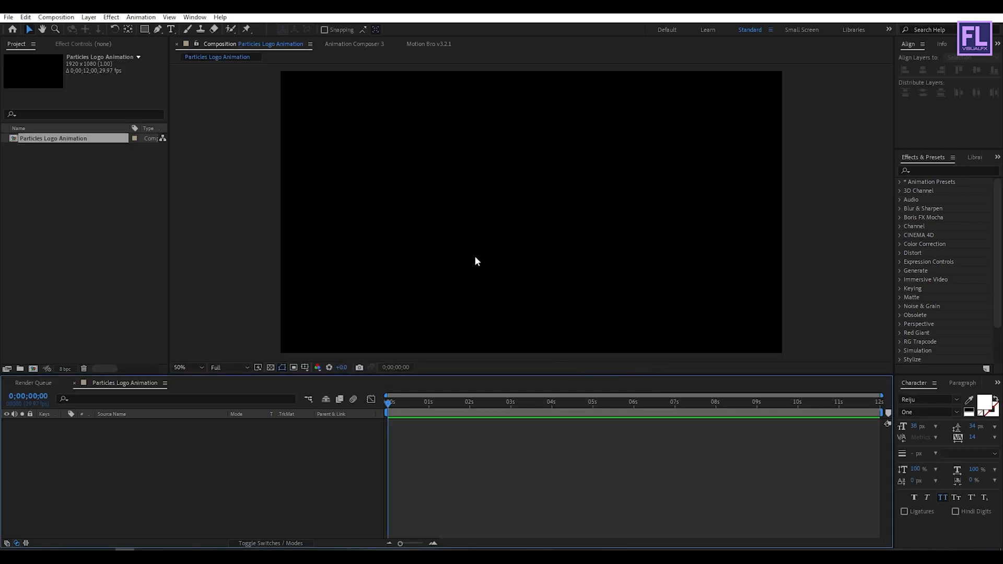
pyautogui.moveTo(484, 285)
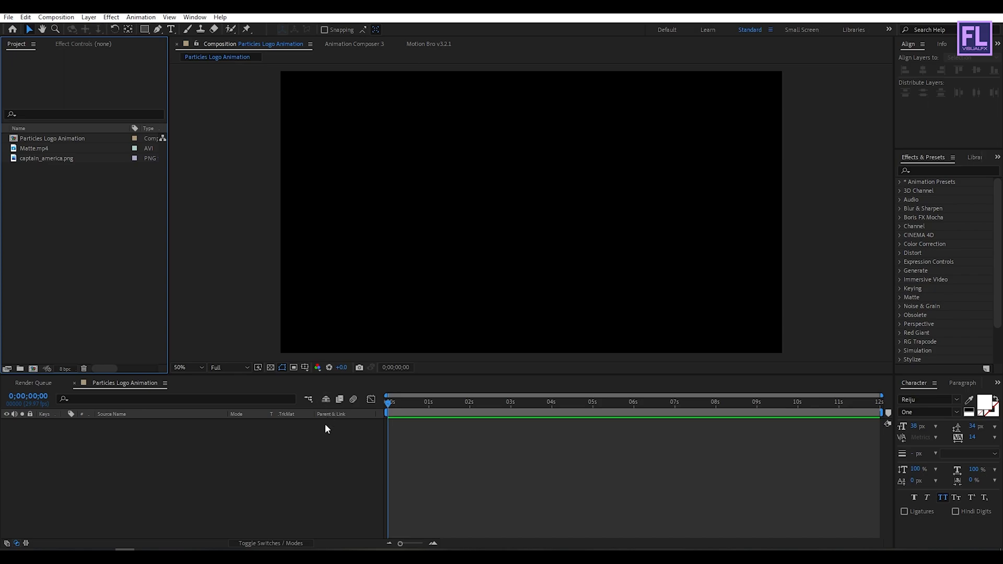
pyautogui.moveTo(305, 437)
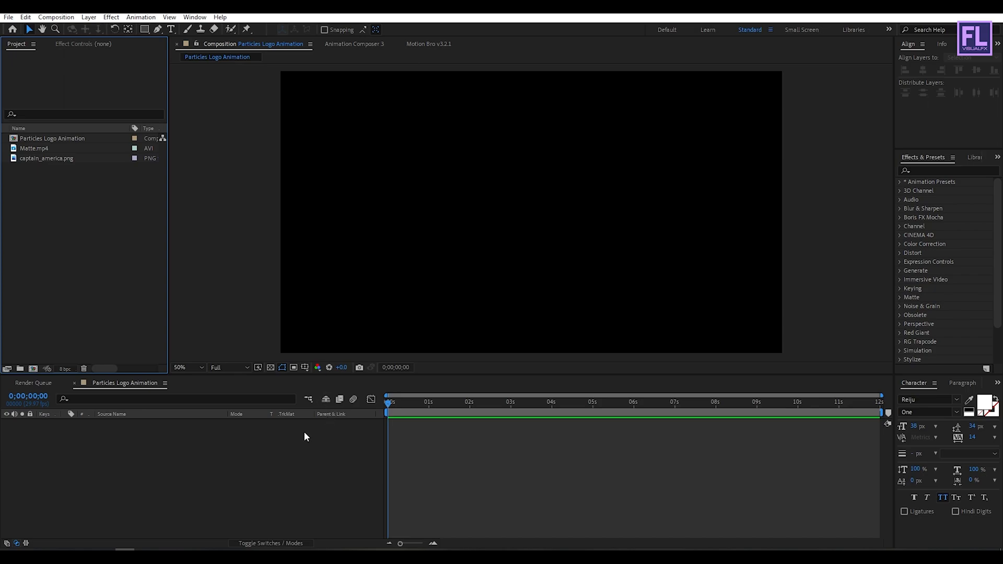
# - Import Matte.mp4 and captain_america.png and place the logo image in the timeline
pyautogui.click(35, 148)
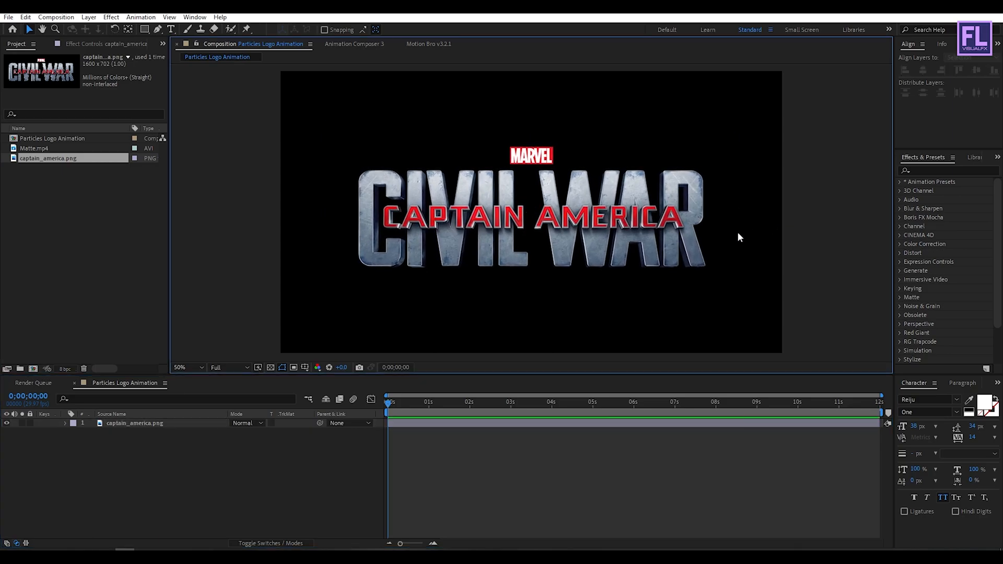
pyautogui.rightClick(134, 424)
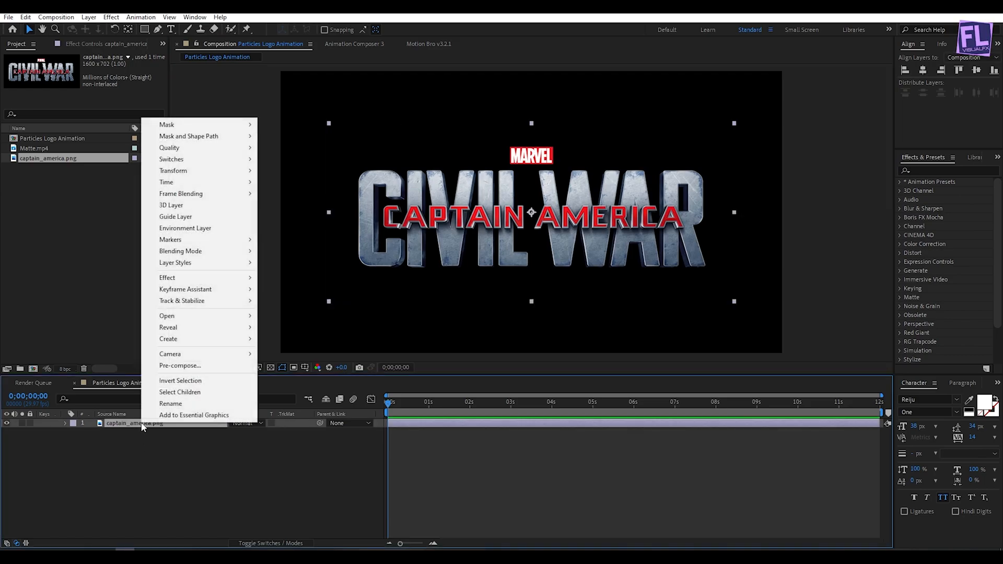
# - Precompose the captain_america.png logo layer into a composition named 'Logo'
pyautogui.click(180, 366)
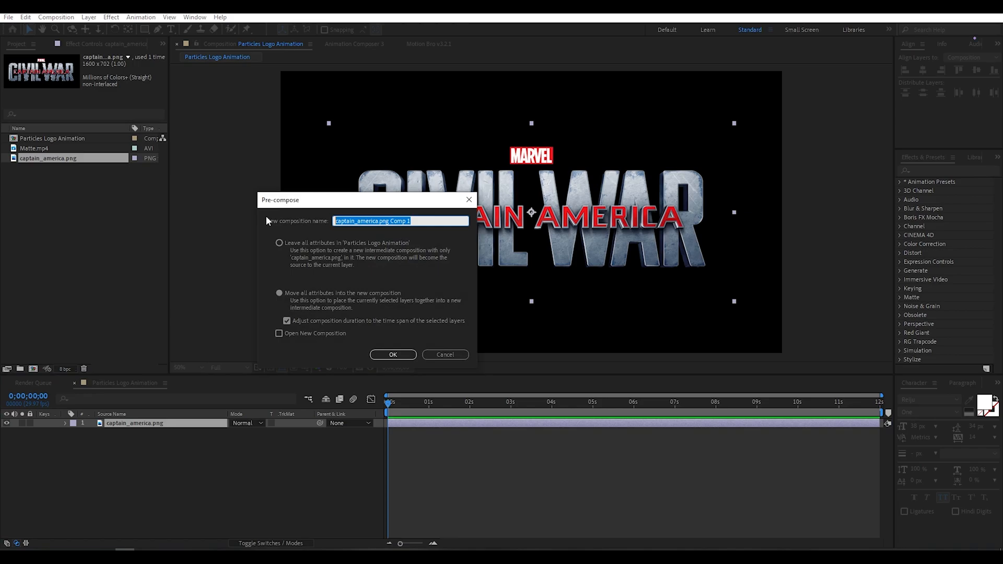
pyautogui.write('Logo')
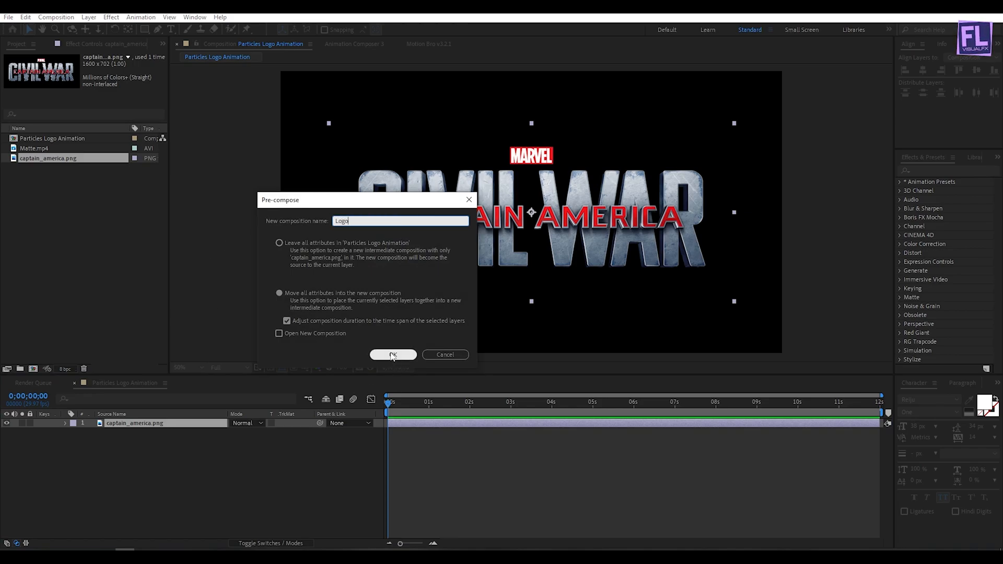
pyautogui.click(393, 356)
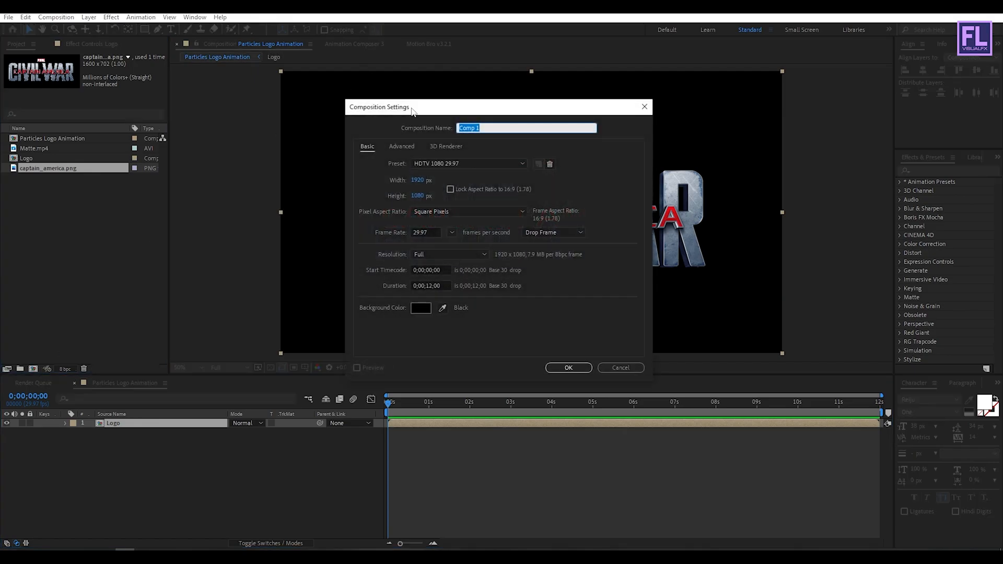
# - Create a new 1920×1080, 12-second composition named 'Pattren'
pyautogui.write('Patt')
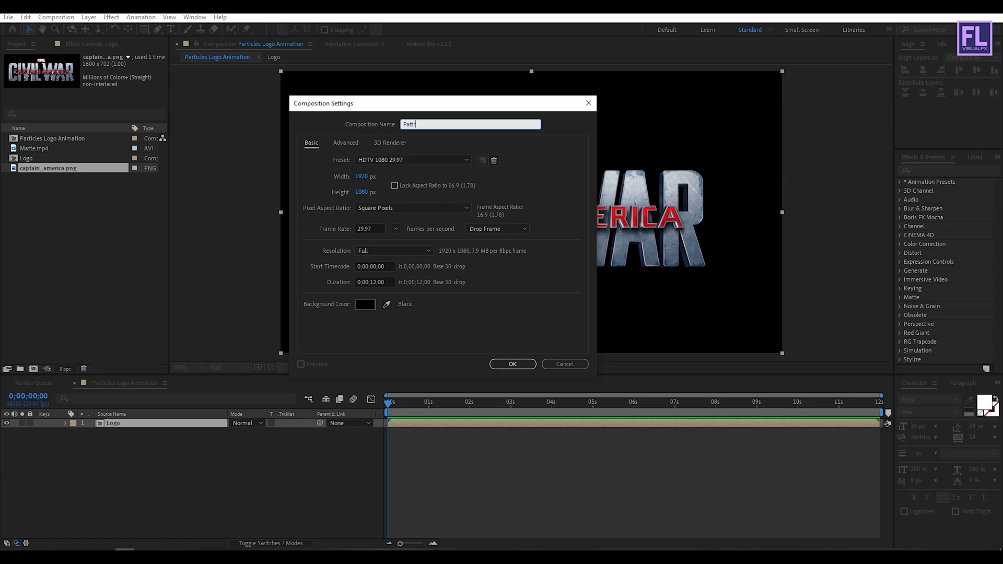
pyautogui.write('en')
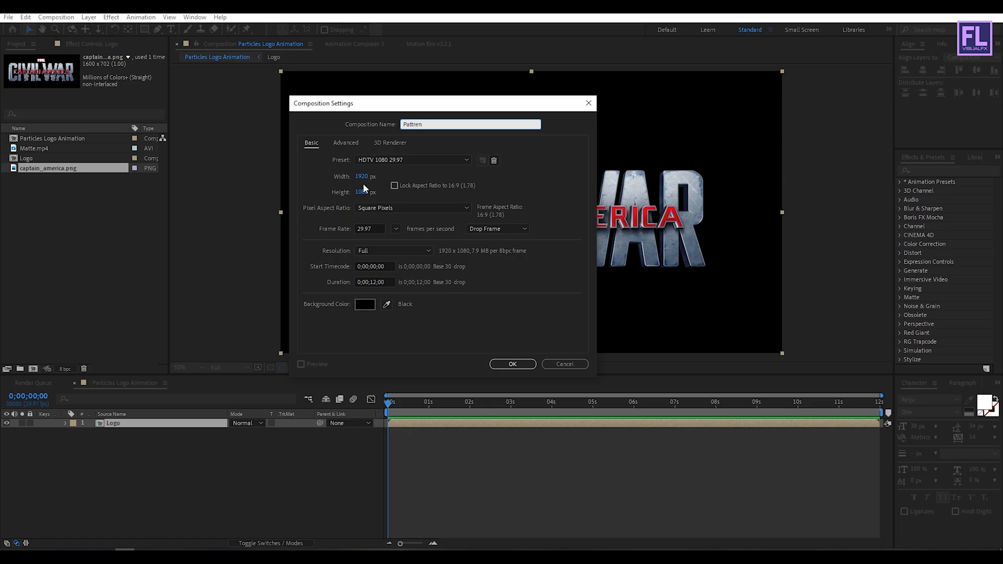
pyautogui.click(513, 364)
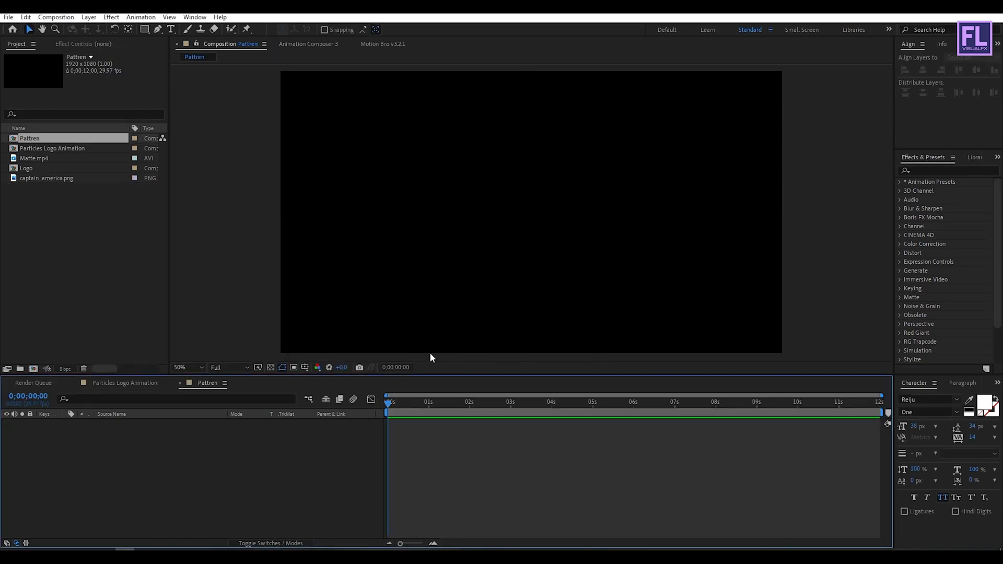
pyautogui.moveTo(62, 197)
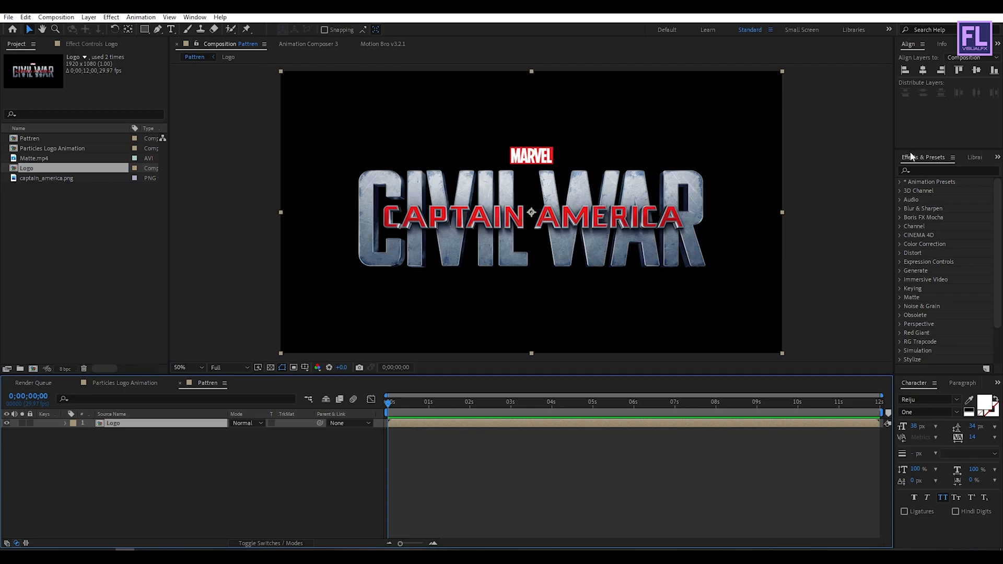
# - Apply Cell Pattern (Crystals, contrast 250, size 8) and Colorama to the Logo layer
pyautogui.click(934, 169)
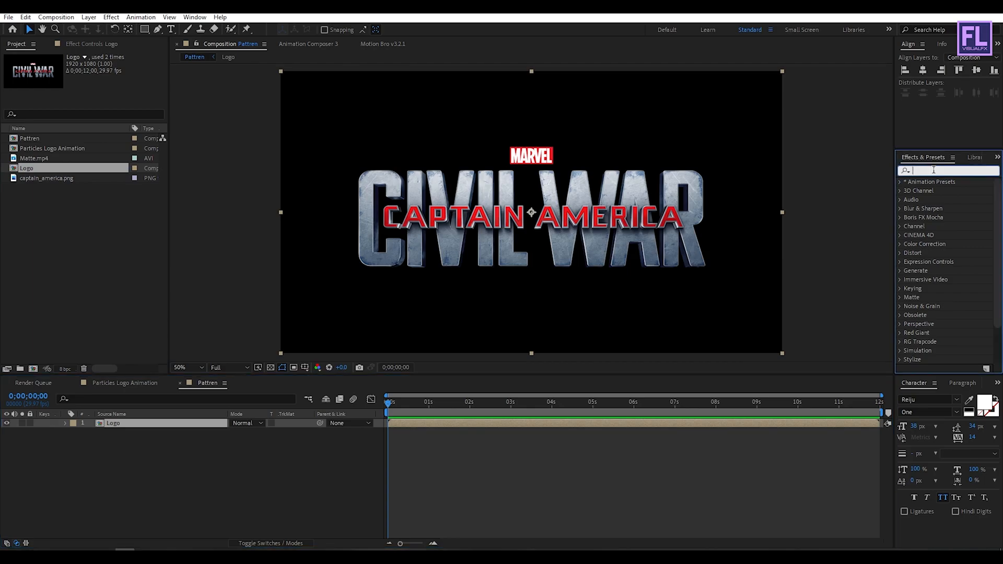
pyautogui.write('cell pattern')
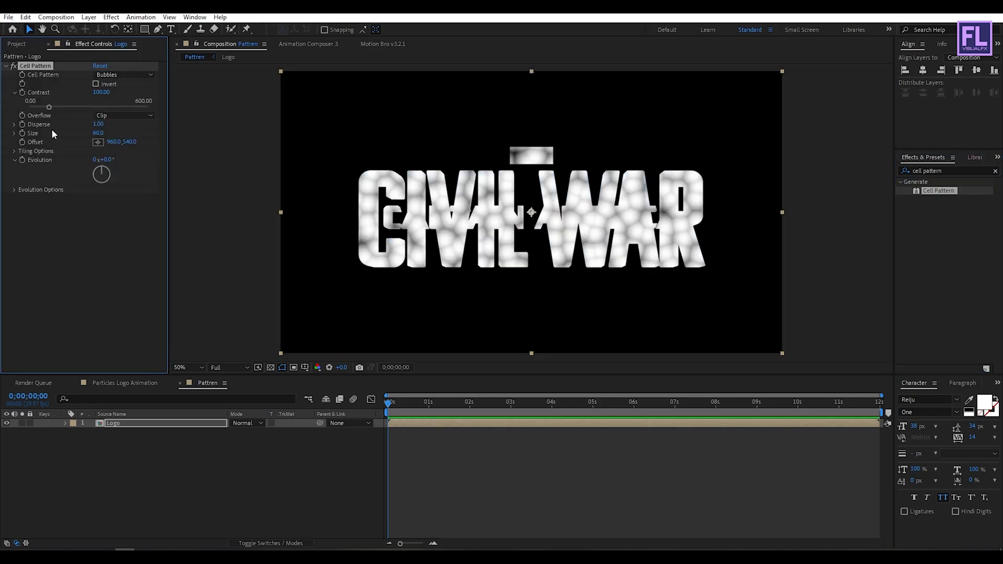
pyautogui.doubleClick(101, 92)
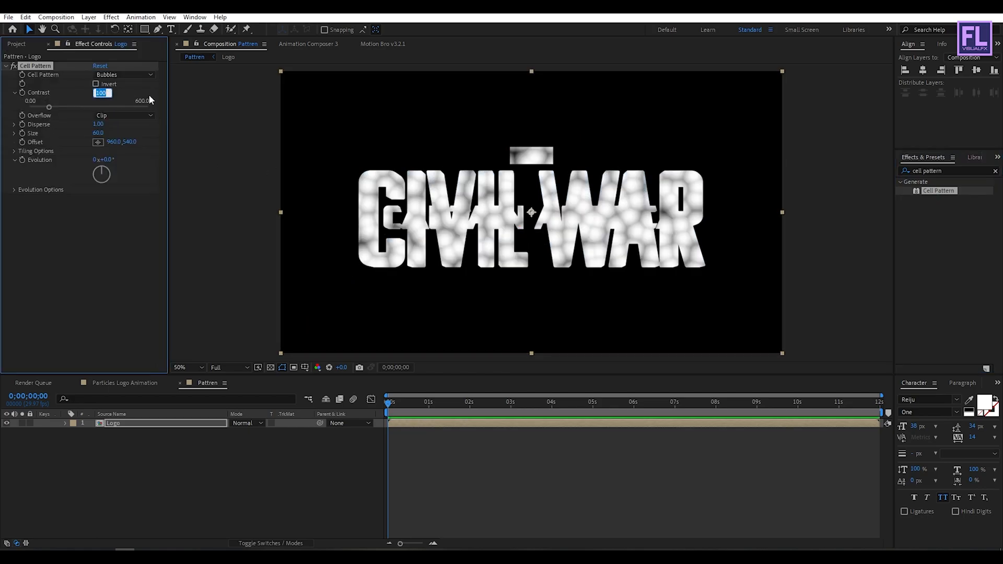
pyautogui.write('250.')
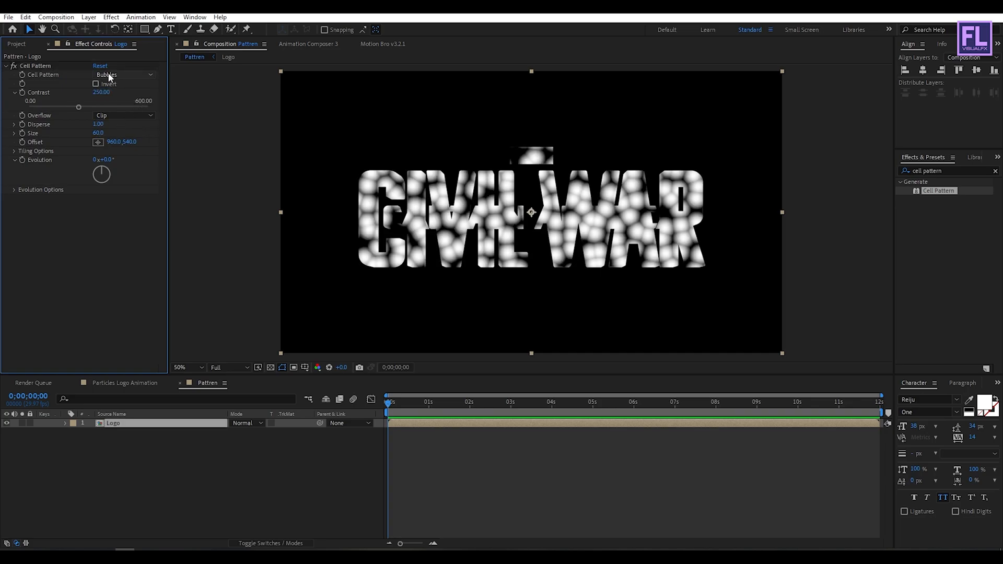
pyautogui.click(122, 98)
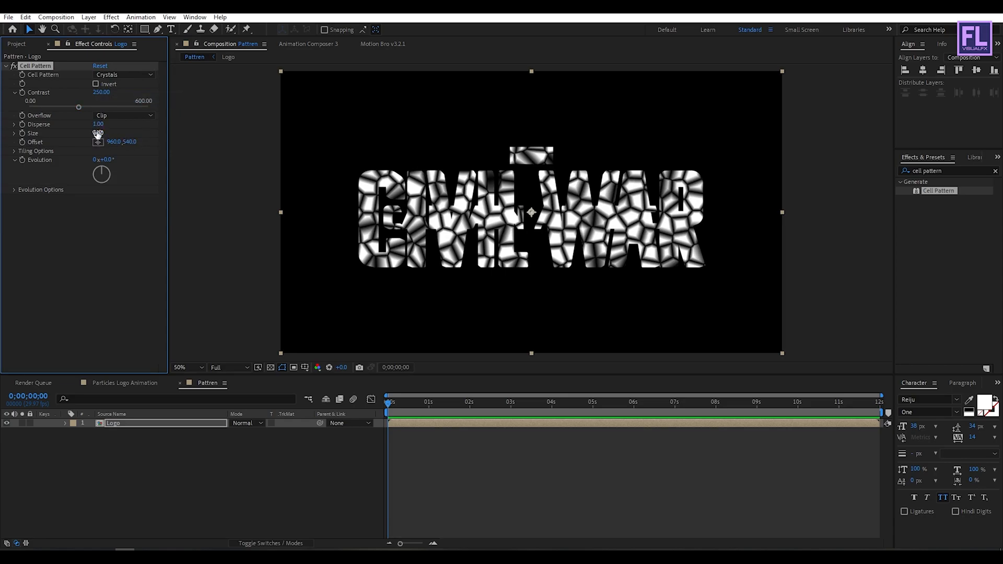
pyautogui.click(97, 133)
pyautogui.write('colora')
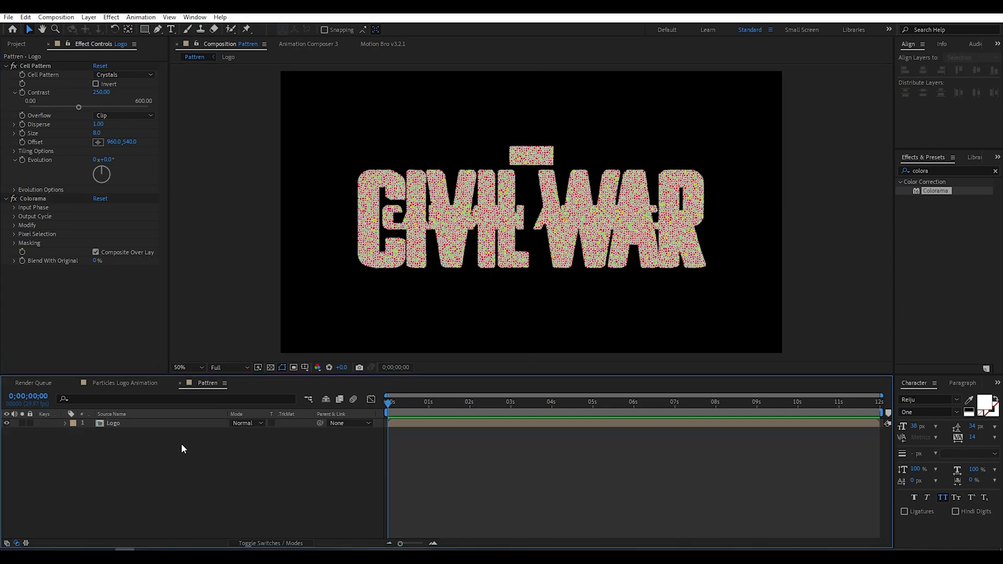
pyautogui.click(125, 382)
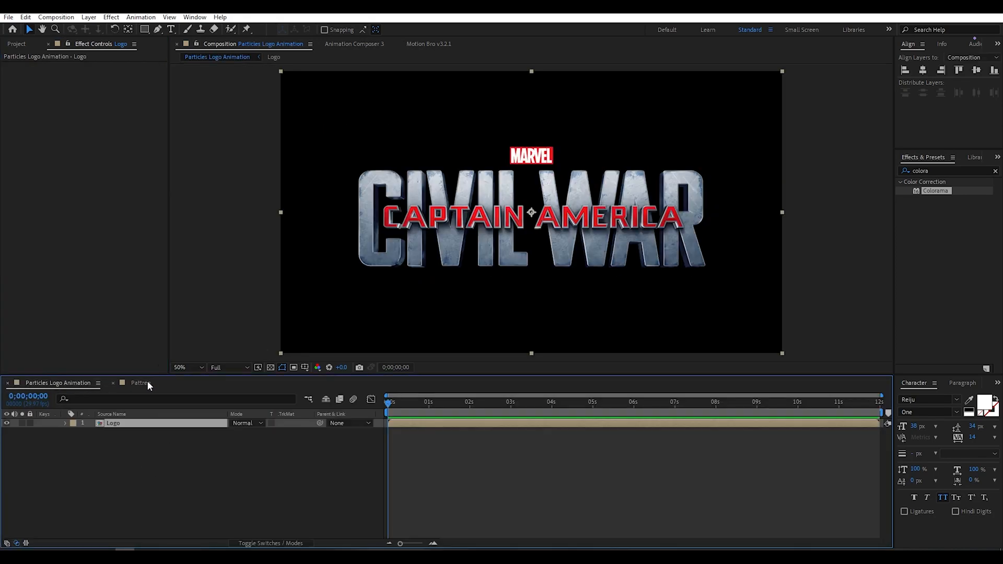
# - Create a composition named 'Map' and add the Logo composition as its layer
pyautogui.click(140, 383)
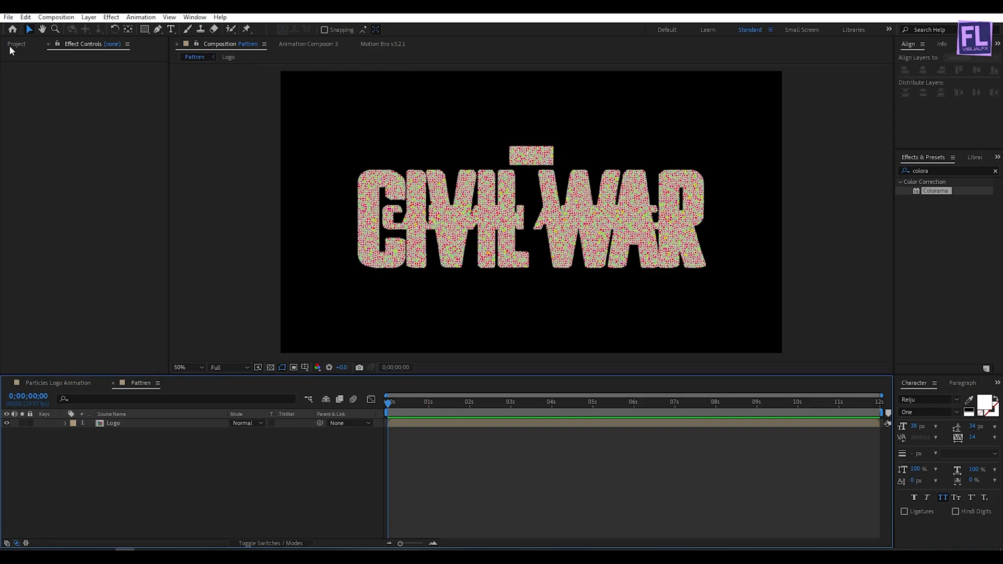
pyautogui.click(17, 43)
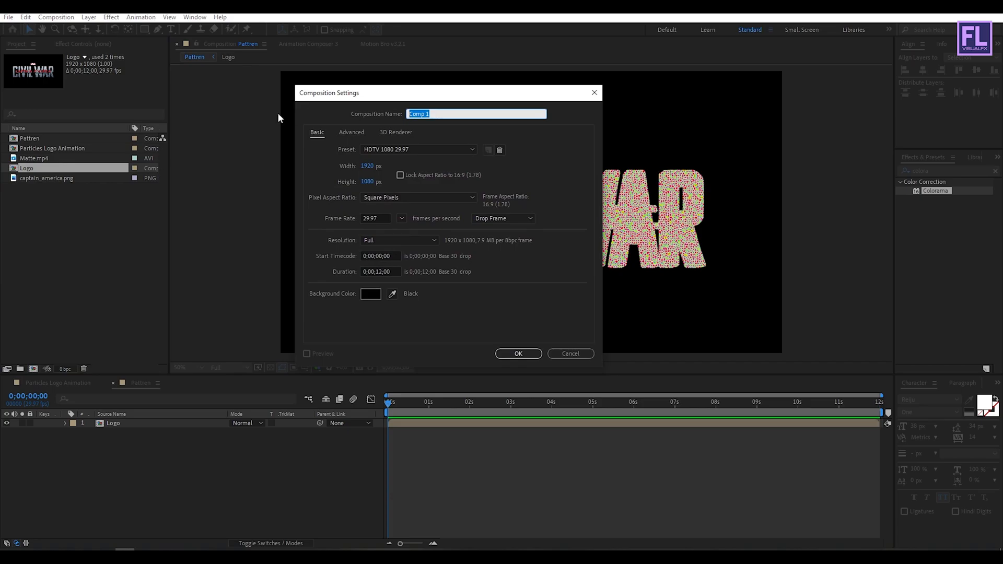
pyautogui.write('Map')
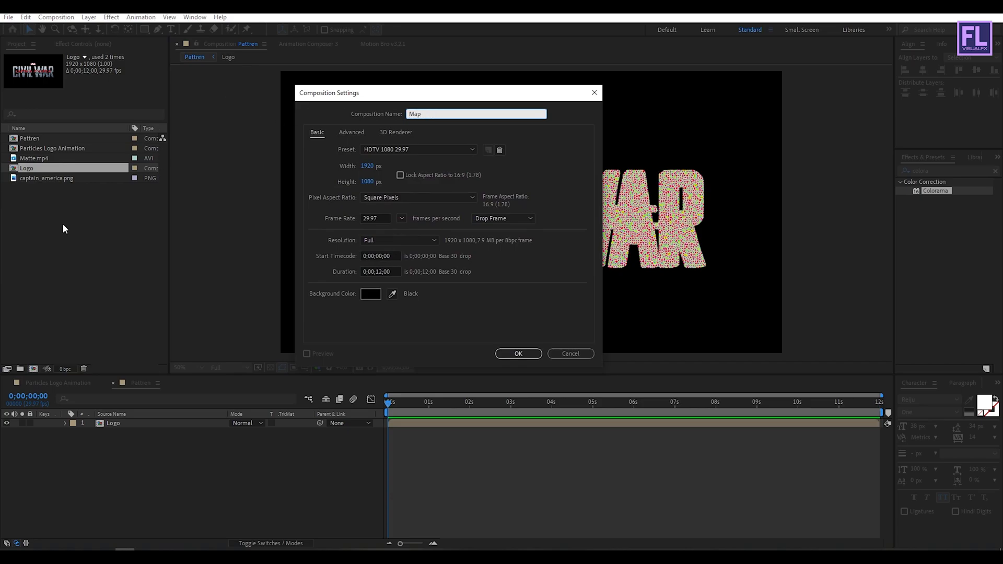
pyautogui.click(518, 354)
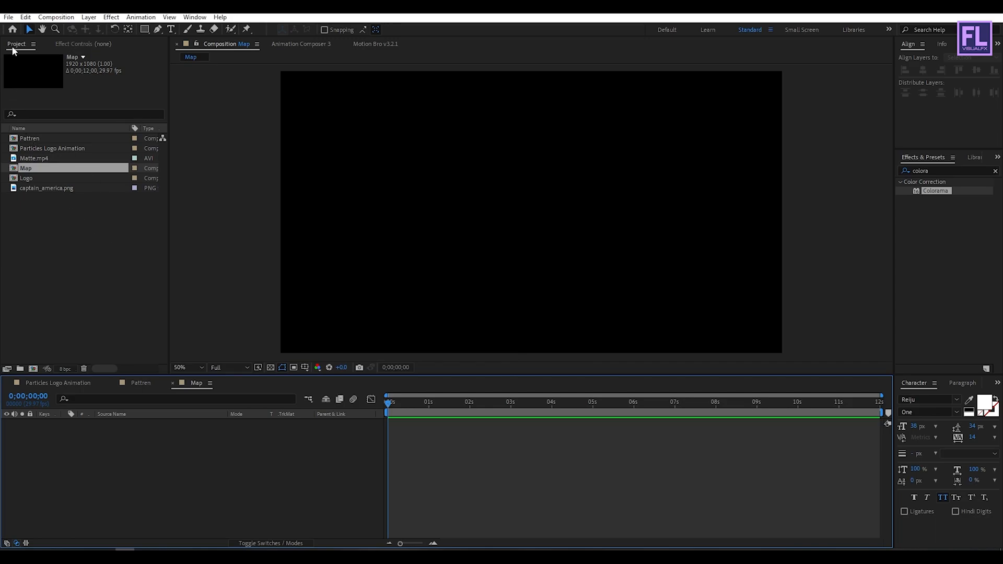
pyautogui.click(26, 177)
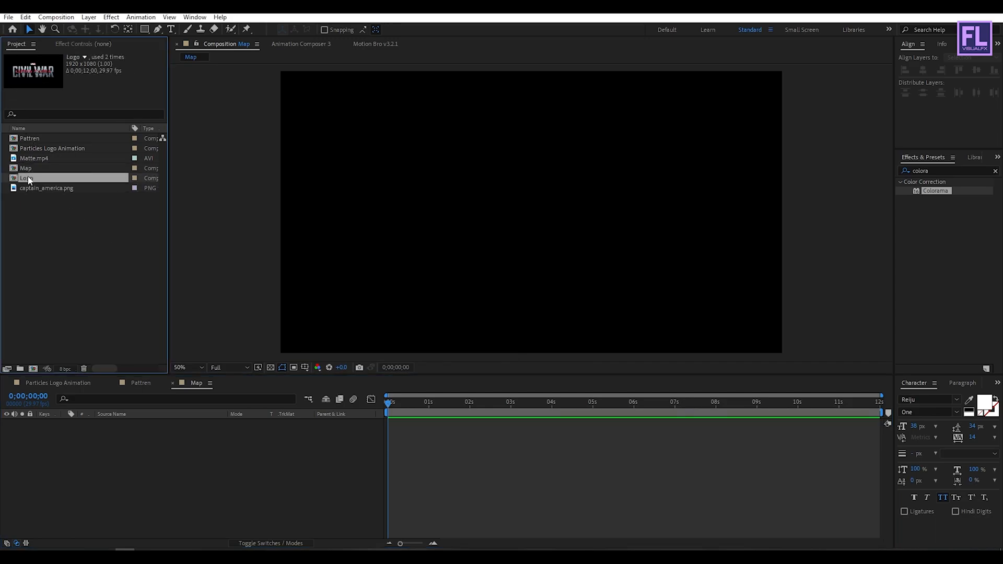
pyautogui.doubleClick(26, 178)
pyautogui.write('f')
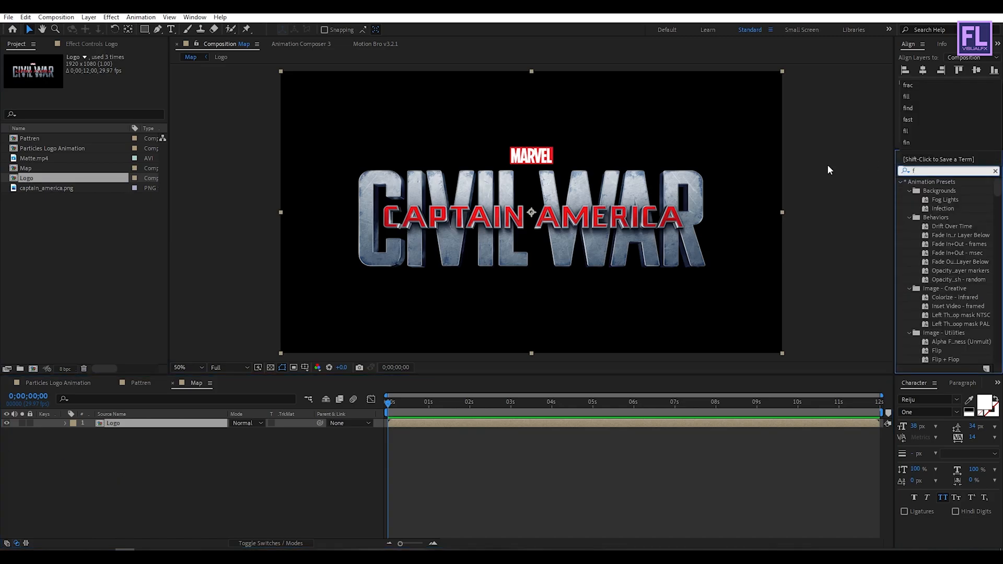
# - Add Fractal Noise to Map's Logo layer with contrast 500, brightness 15, scale 81
pyautogui.write('ract')
pyautogui.write('15')
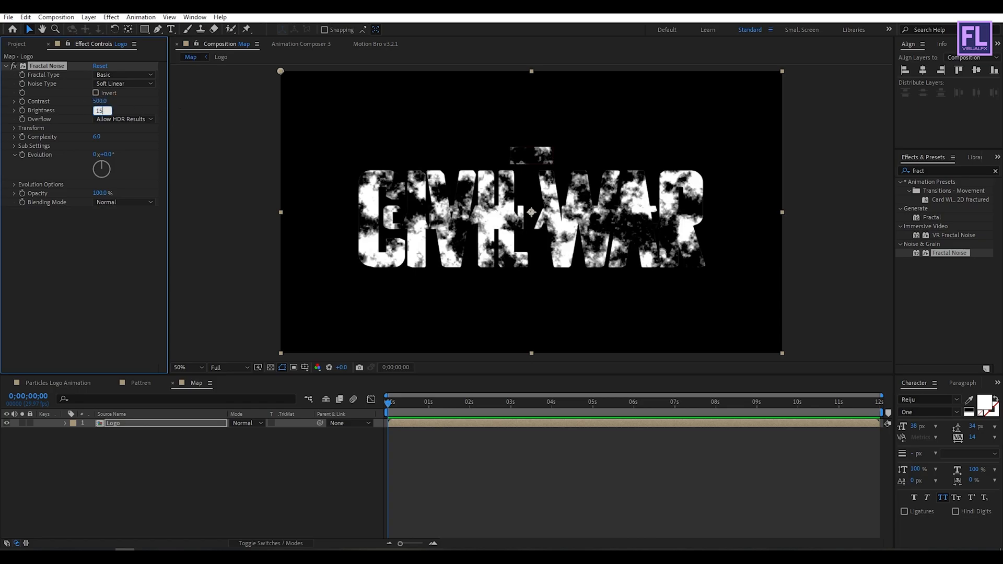
pyautogui.click(15, 128)
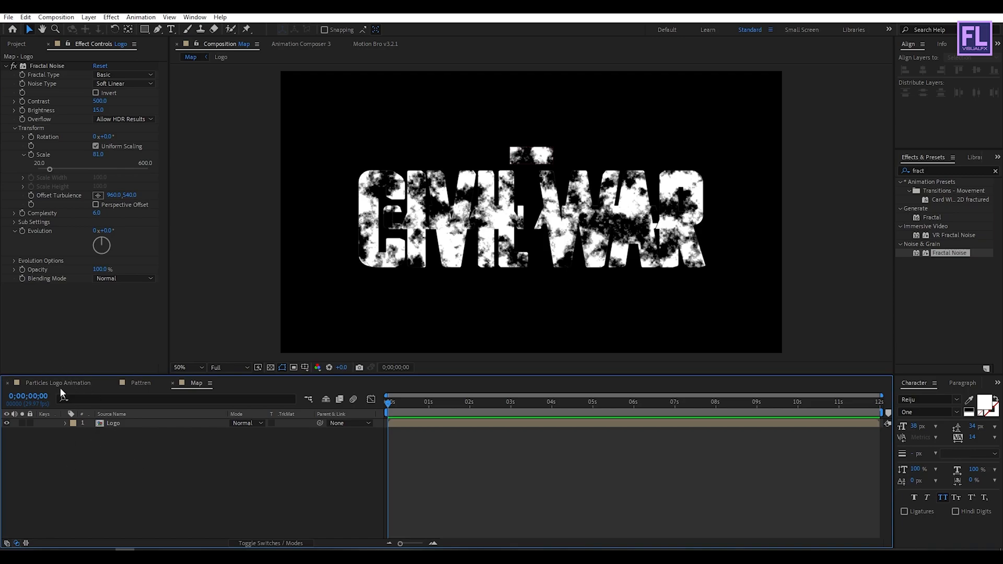
pyautogui.click(57, 382)
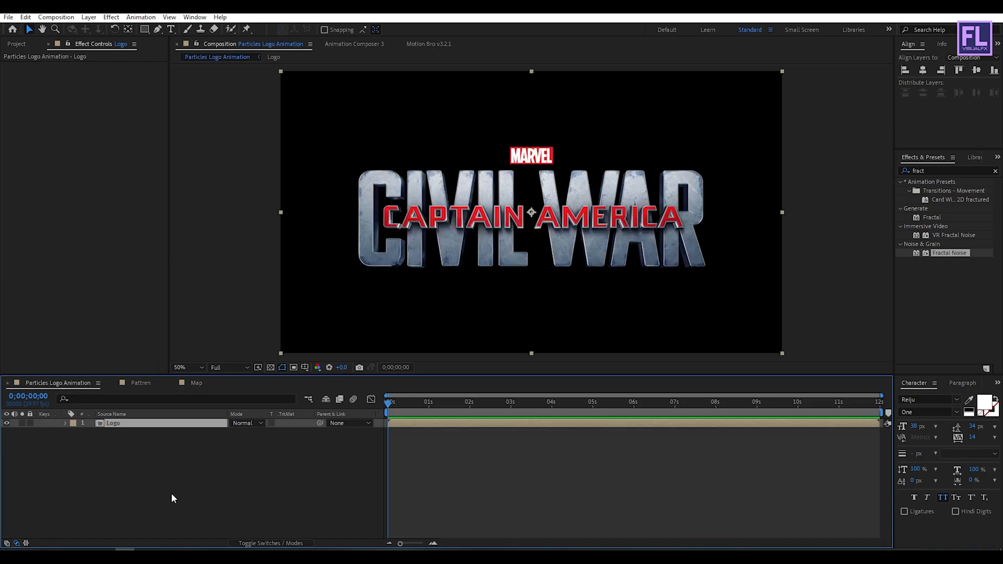
# - Add the Map and Pattren compositions to Particles Logo Animation and hide both layers
pyautogui.click(16, 43)
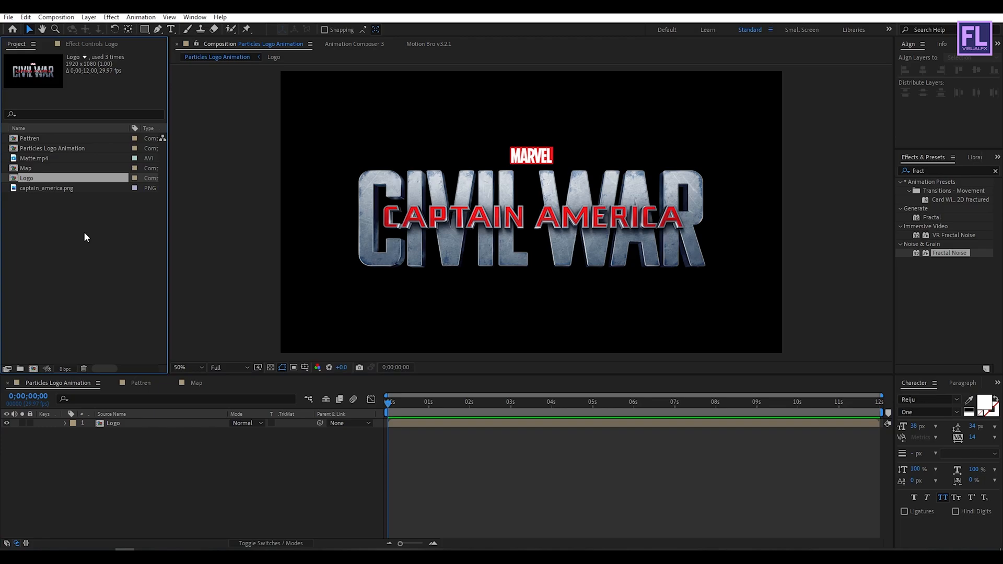
pyautogui.click(29, 138)
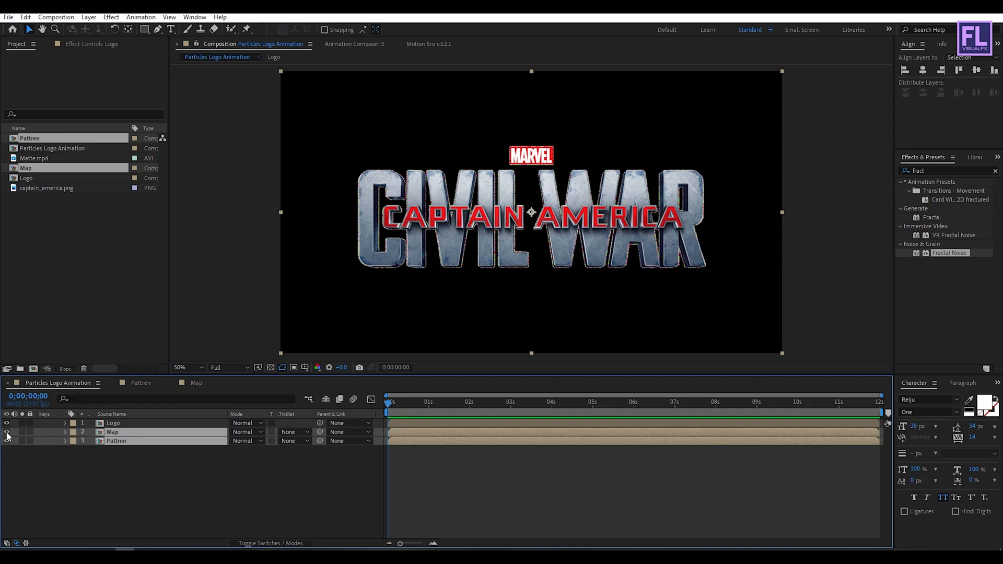
pyautogui.click(166, 487)
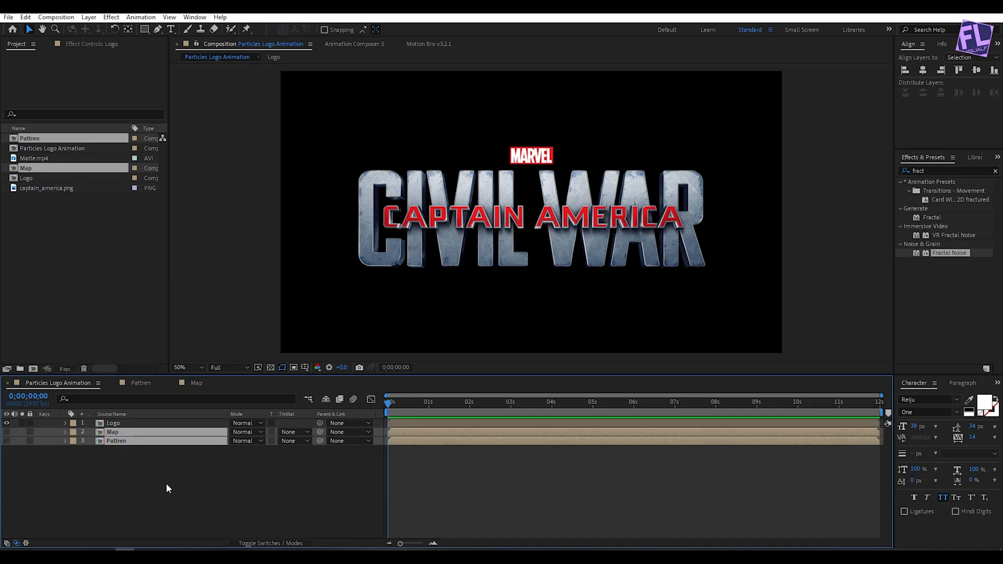
pyautogui.click(51, 291)
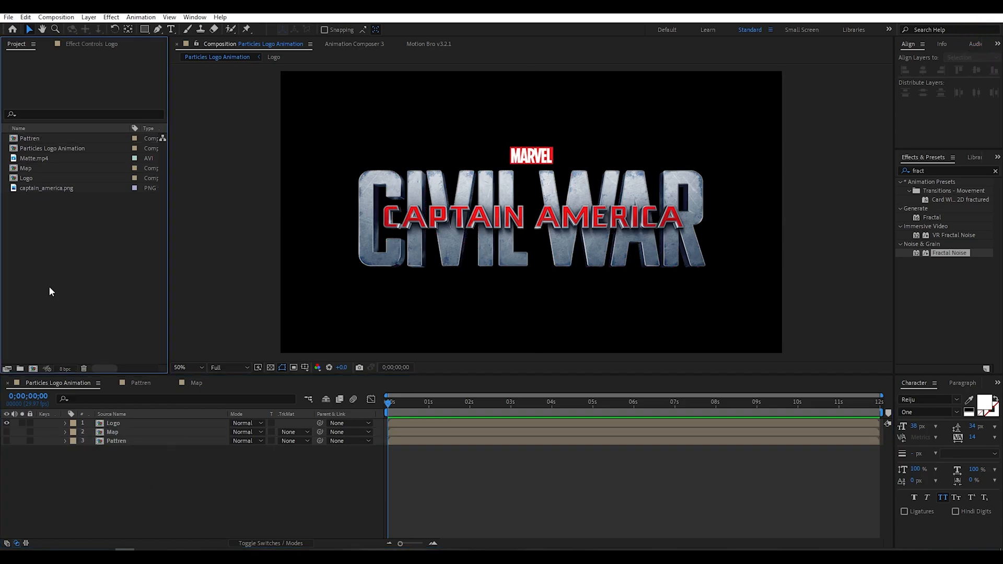
# - Add Matte.mp4 and set the Logo layer's track matte to Luma
pyautogui.click(34, 157)
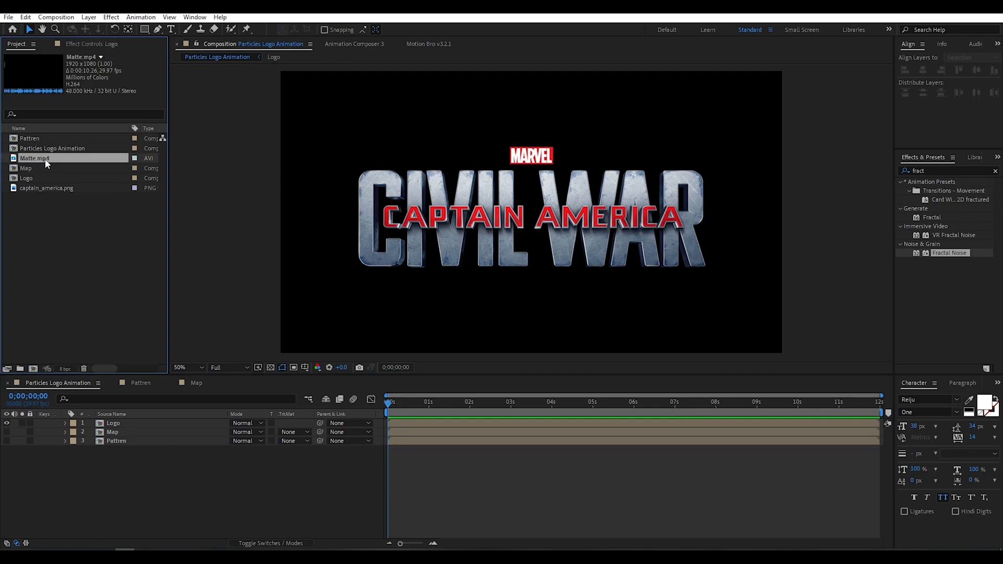
pyautogui.click(113, 422)
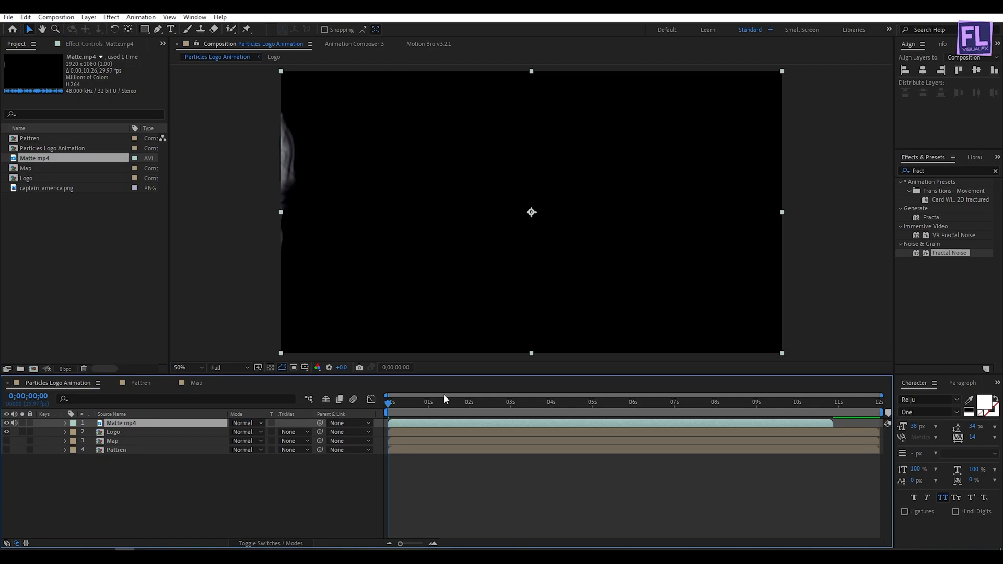
pyautogui.click(113, 432)
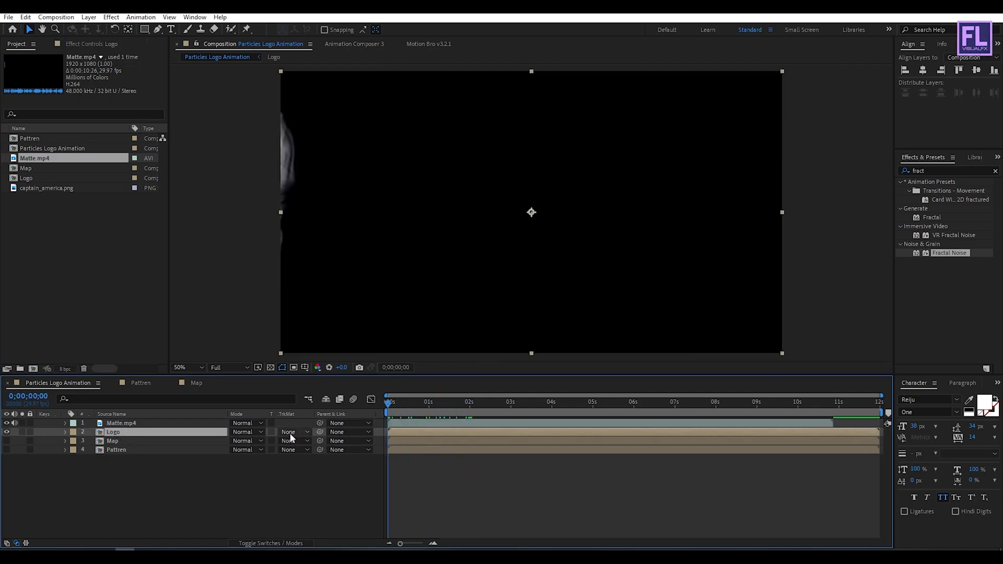
pyautogui.click(294, 432)
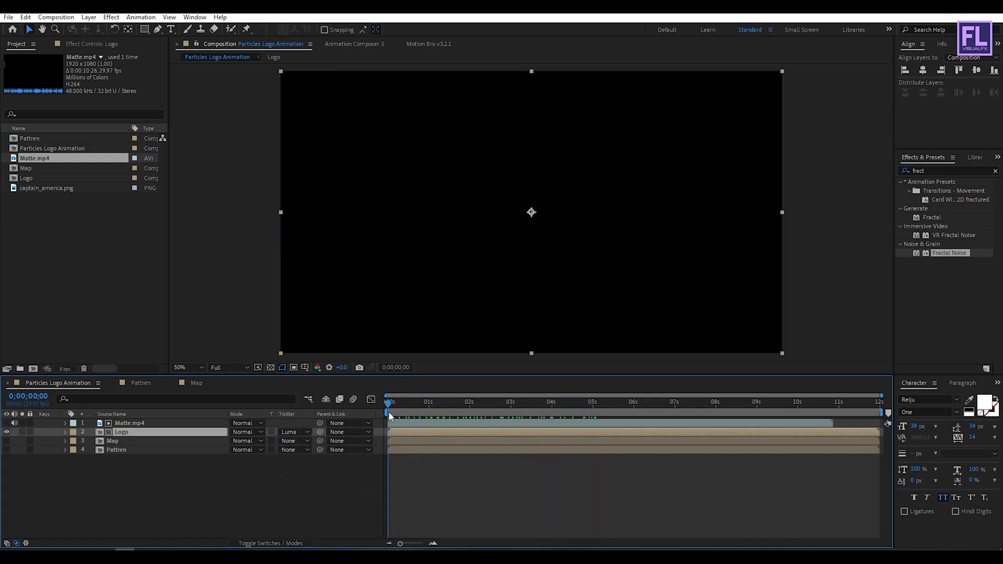
pyautogui.click(502, 402)
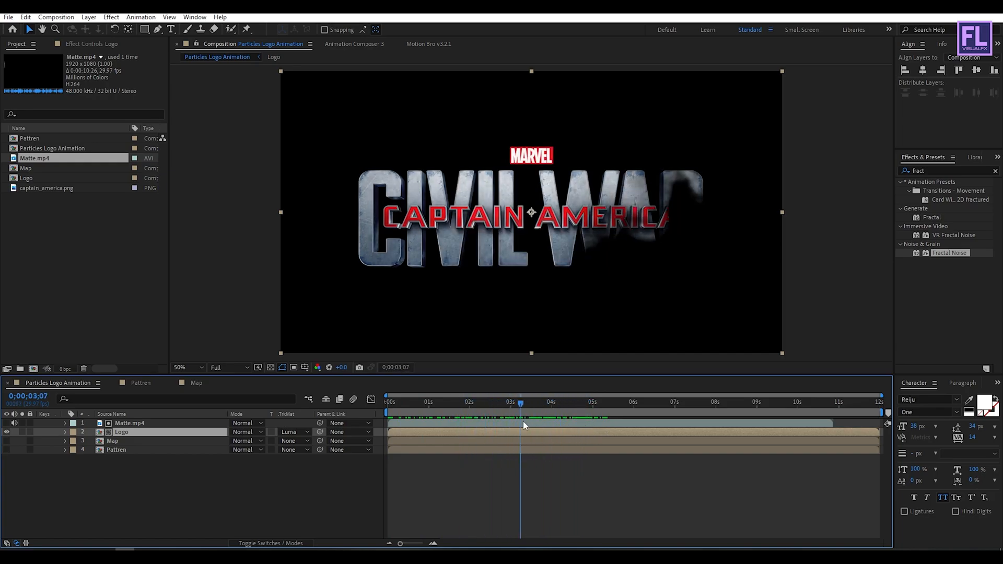
# - Move the playhead to 0;00;04;27 and select the Logo layer
pyautogui.click(589, 402)
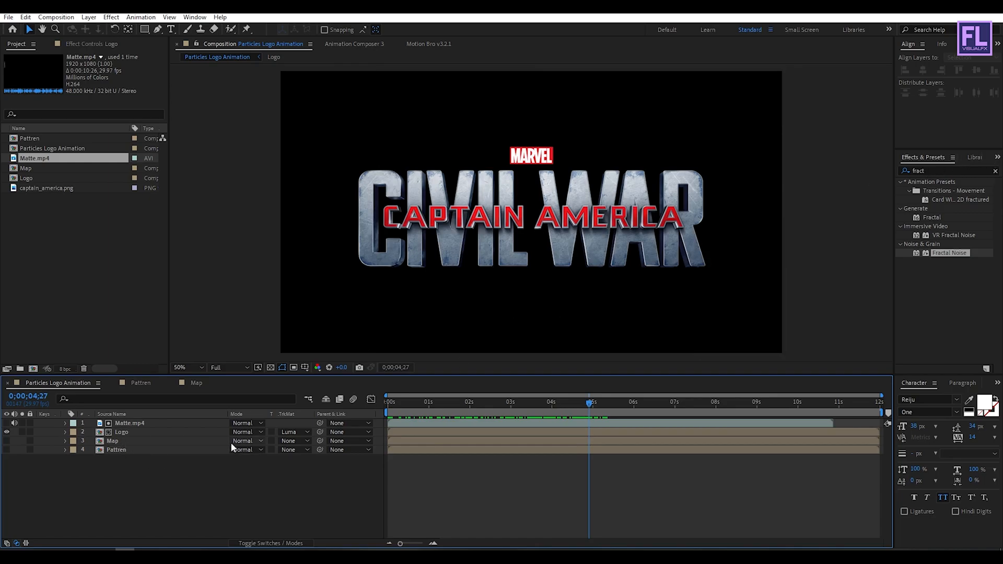
pyautogui.click(121, 431)
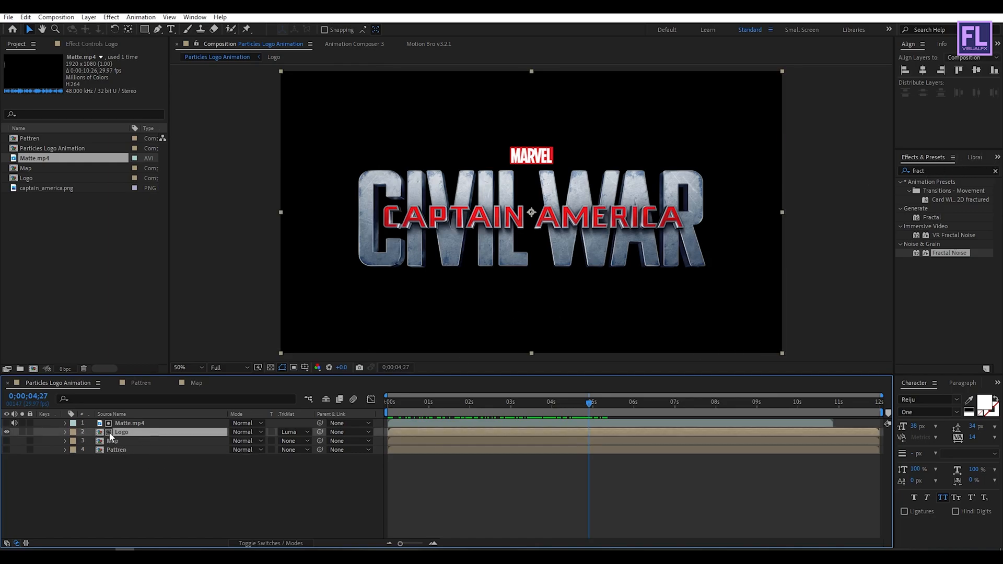
pyautogui.click(947, 171)
pyautogui.write('shatt')
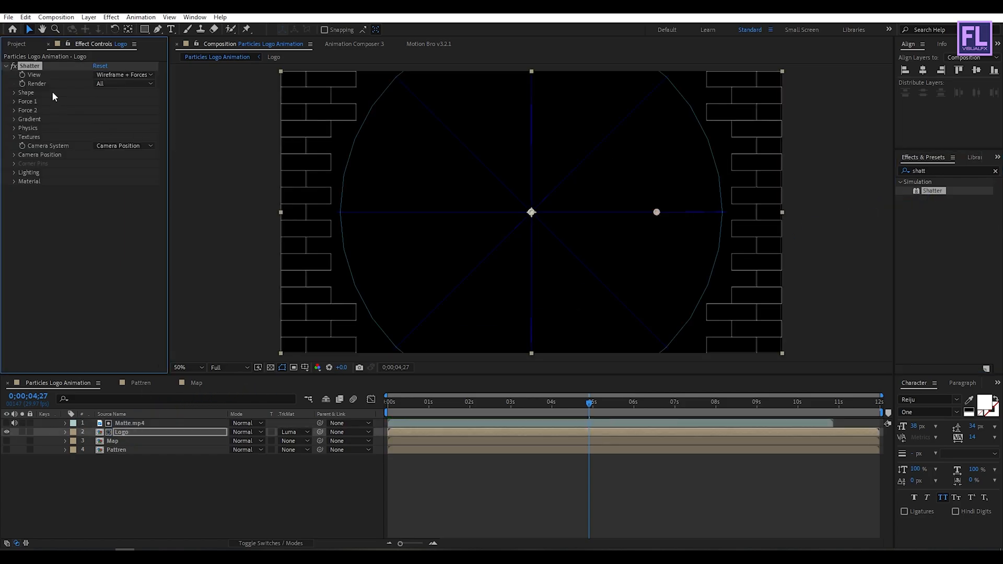
# - Set Shatter's view to Rendered and use a Custom pattern with Pattren as the shatter map
pyautogui.click(123, 83)
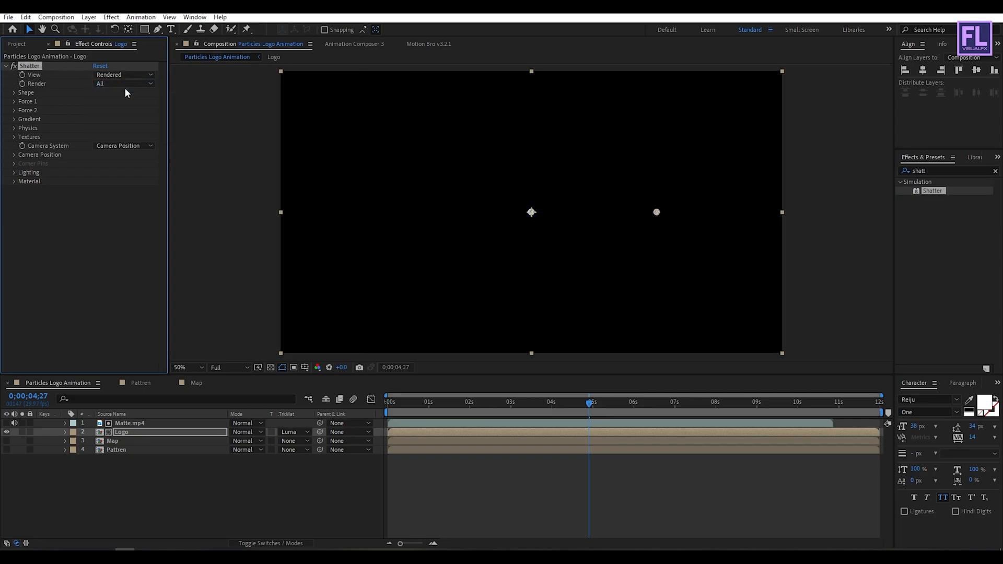
pyautogui.click(26, 92)
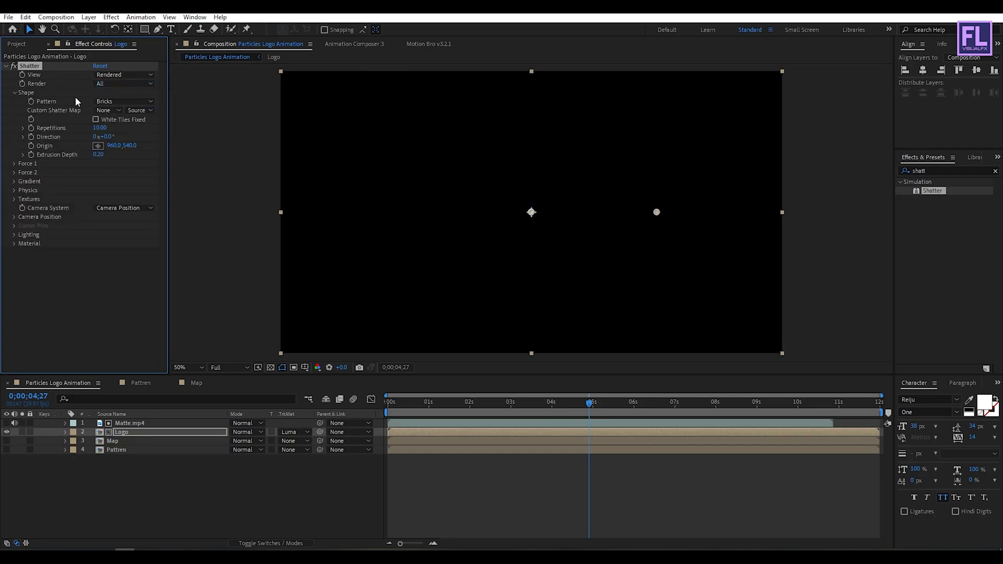
pyautogui.click(123, 101)
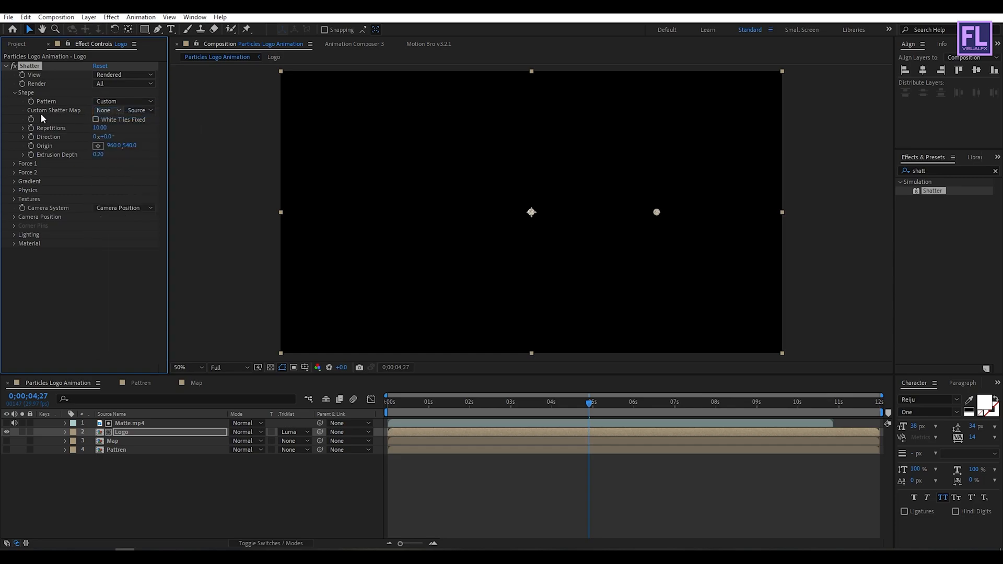
pyautogui.moveTo(109, 115)
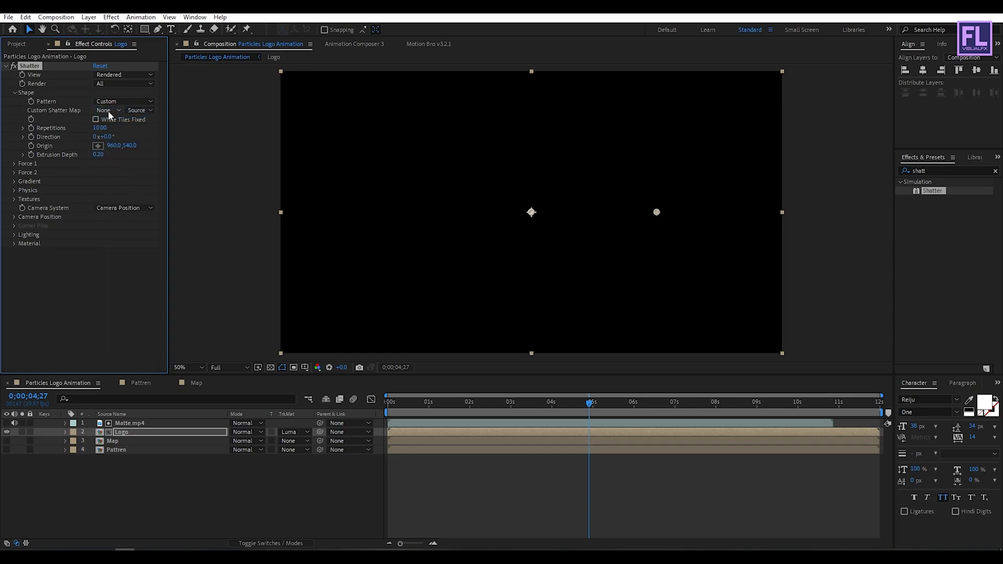
pyautogui.click(108, 110)
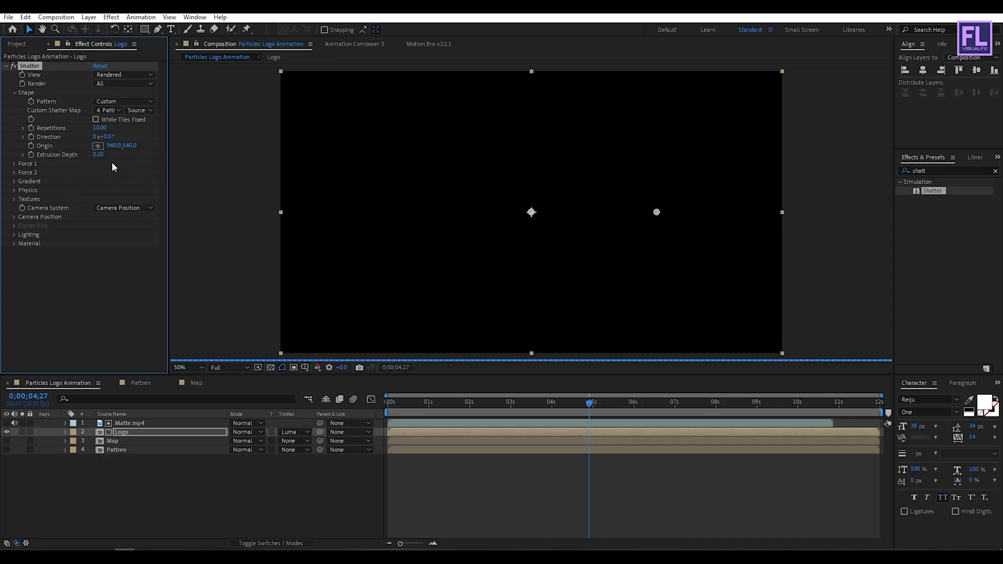
pyautogui.moveTo(100, 128)
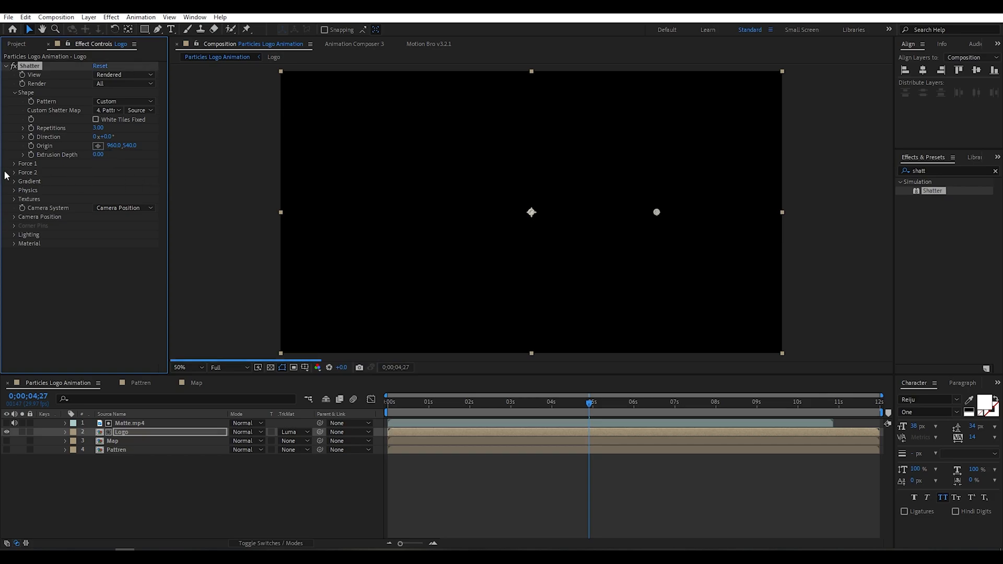
# - Expand Force 1 and Force 2, setting Force 2 radius 0.53 and strength -0.30
pyautogui.click(14, 163)
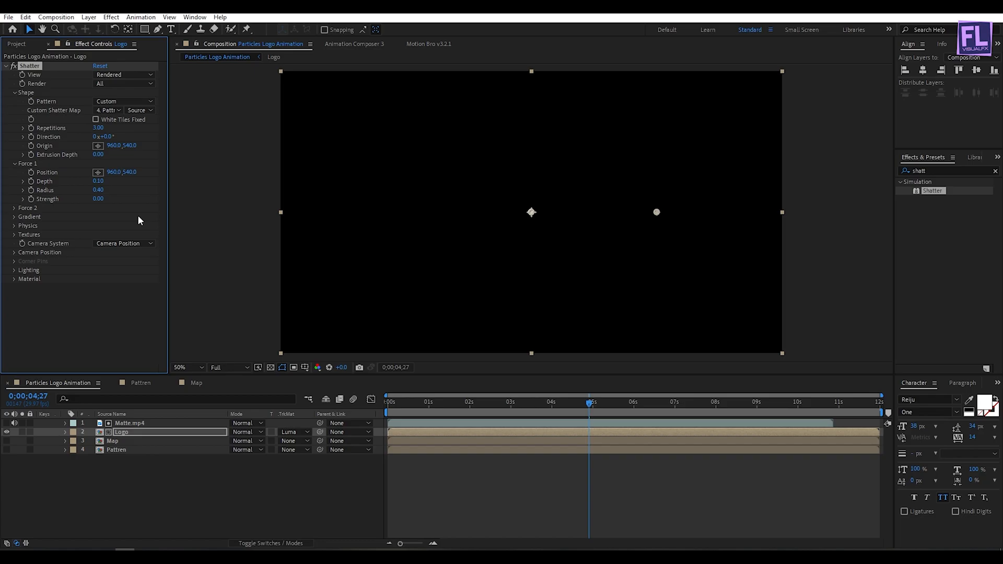
pyautogui.click(14, 207)
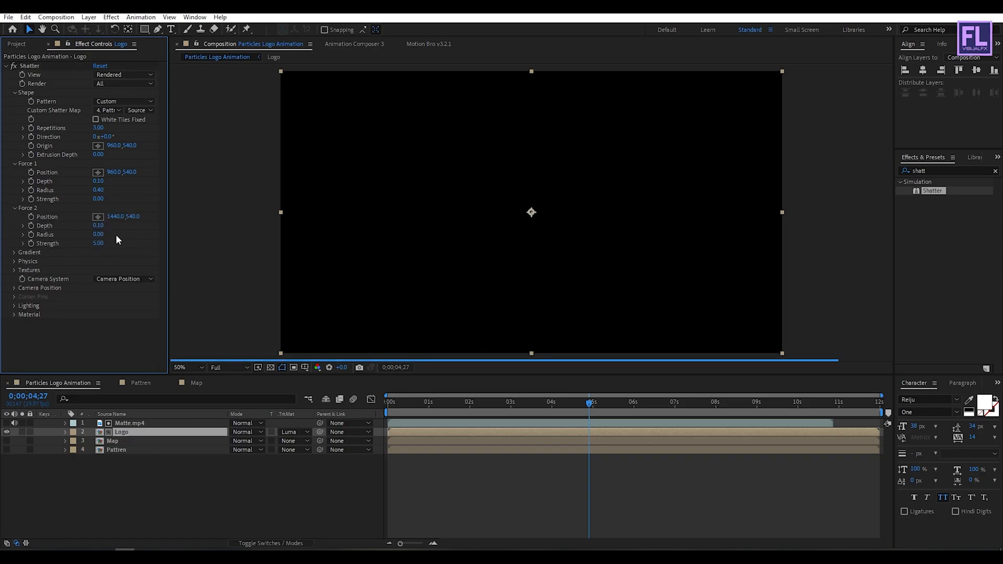
pyautogui.moveTo(99, 234); pyautogui.dragTo(132, 234)
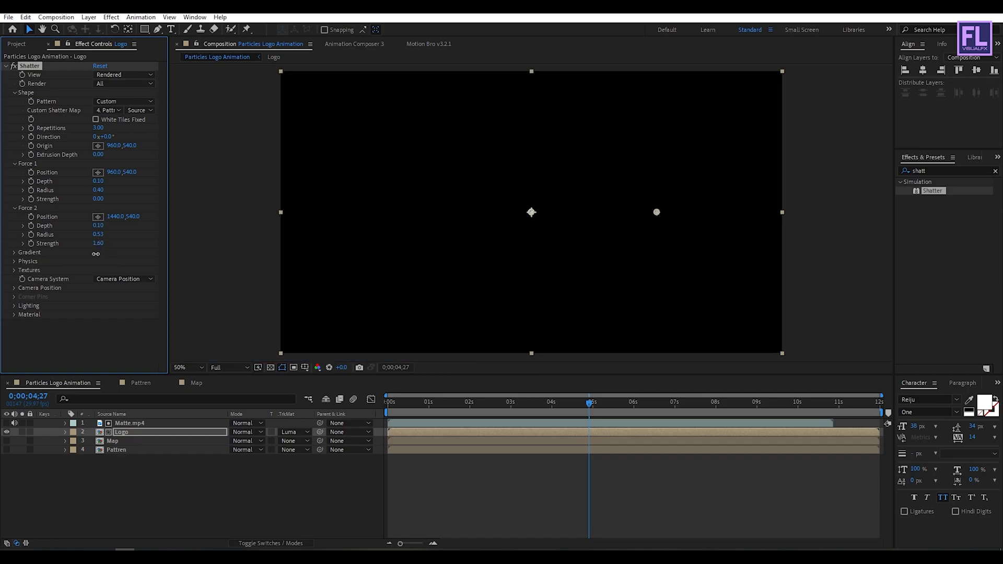
pyautogui.click(98, 243)
pyautogui.write('-0.1')
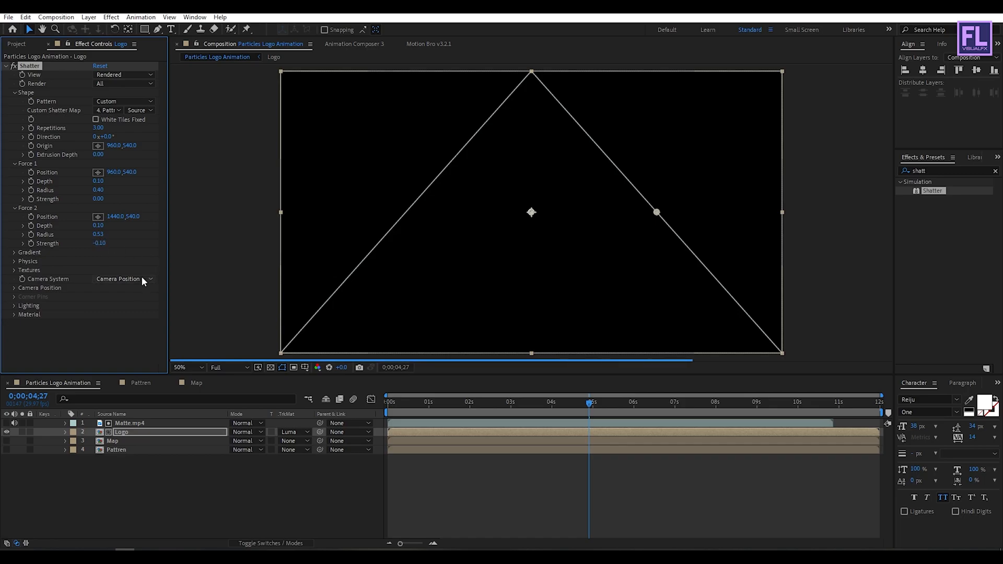
pyautogui.click(14, 252)
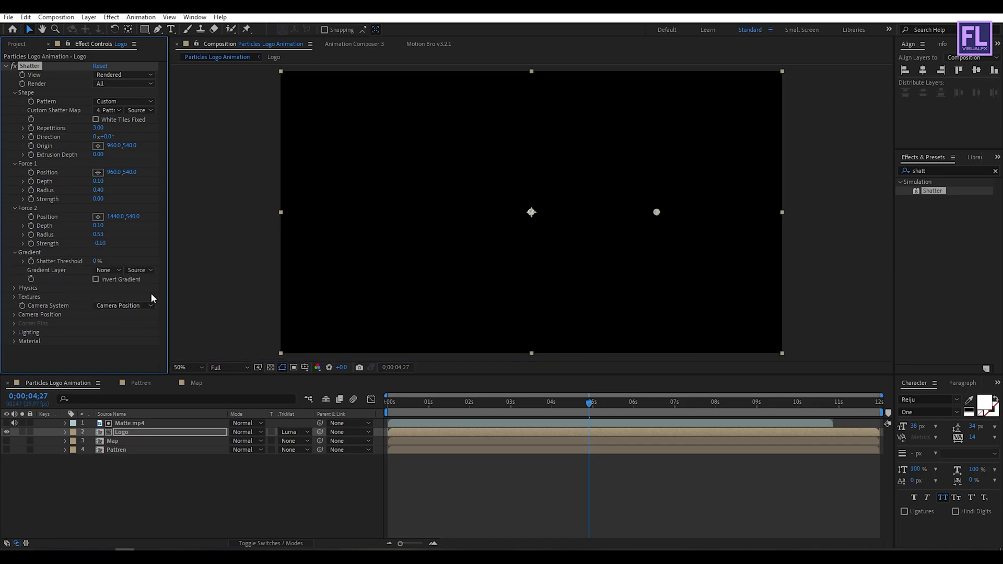
# - Set Gradient Layer to 3. Map and edit the Physics rotation speed value
pyautogui.click(108, 270)
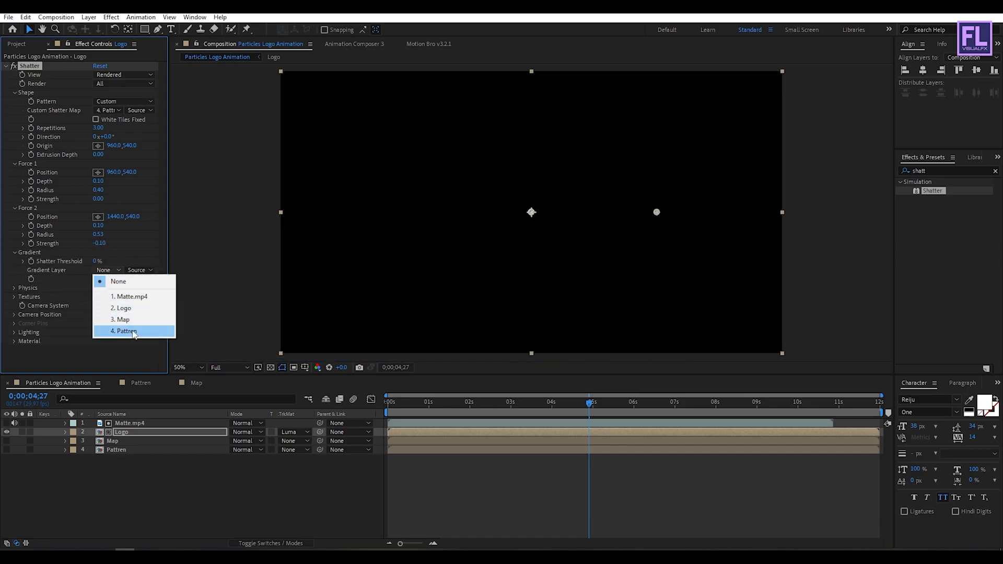
pyautogui.click(121, 319)
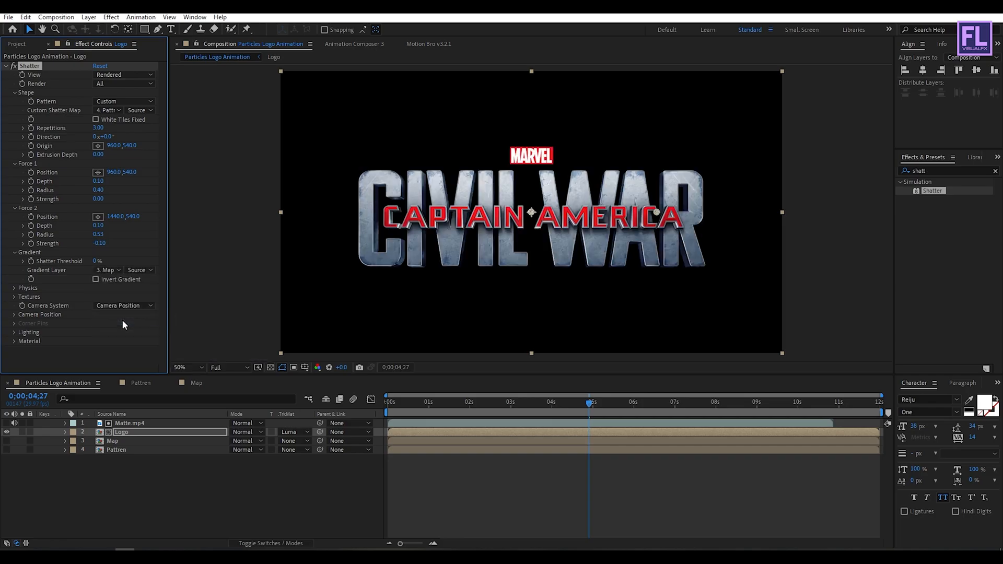
pyautogui.moveTo(16, 294)
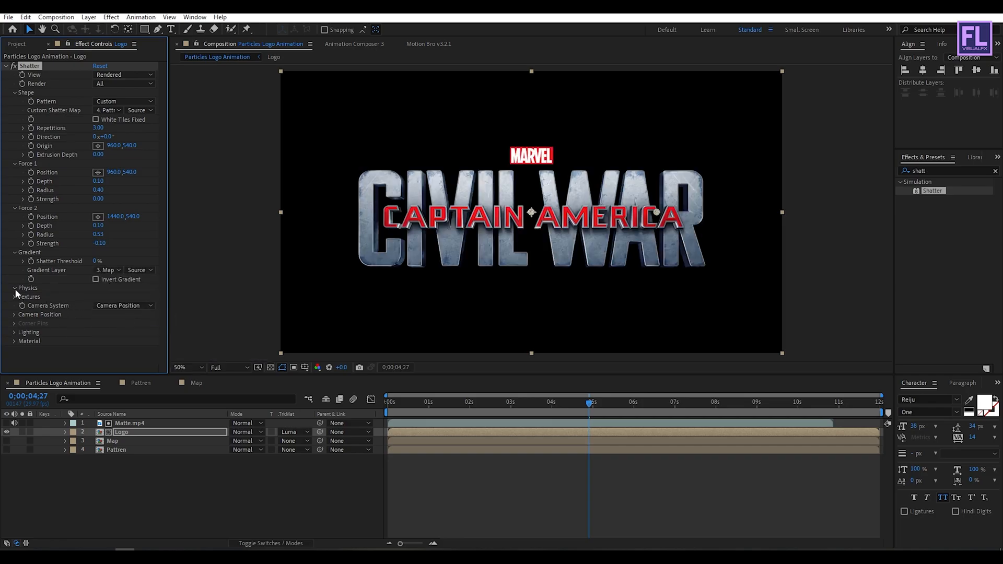
pyautogui.click(15, 287)
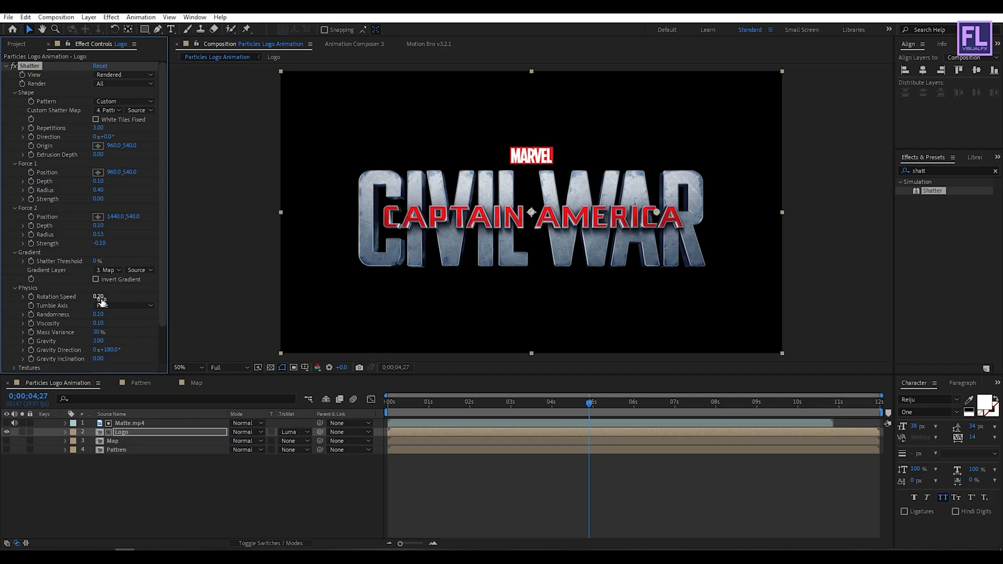
pyautogui.doubleClick(99, 296)
pyautogui.write('1')
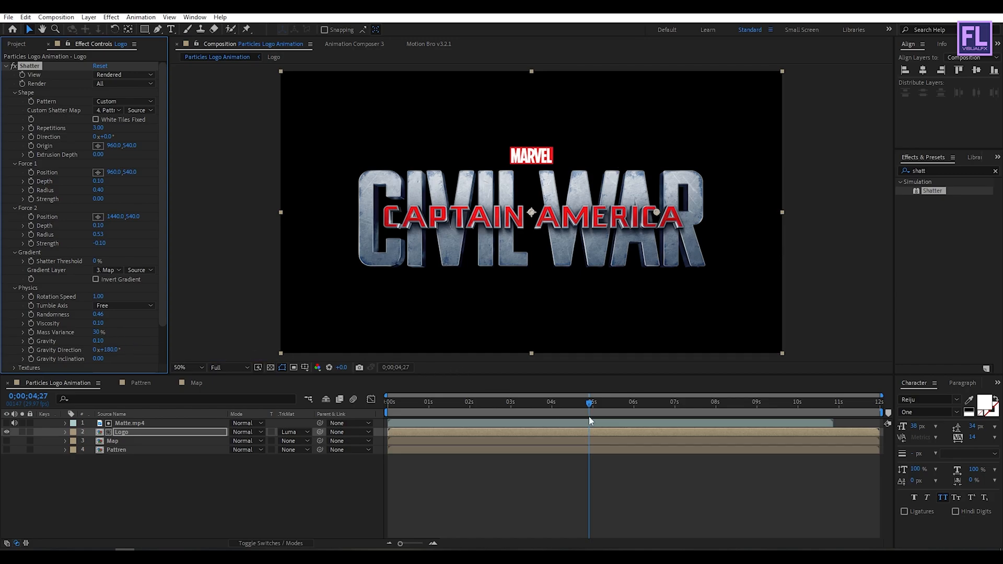
# - Keyframe Shatter Threshold around three seconds, then zoom in on the shattered logo and refit
pyautogui.click(502, 402)
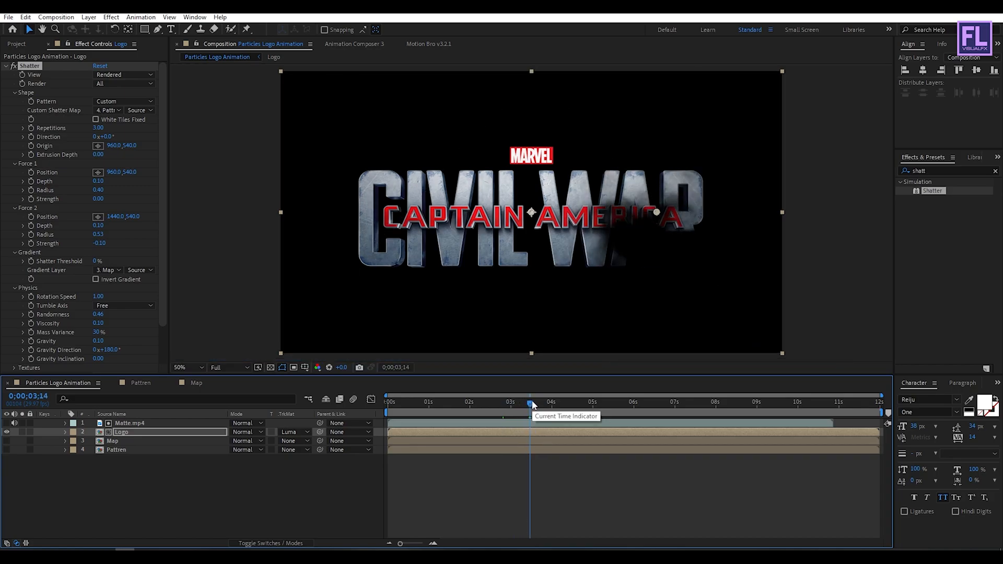
pyautogui.moveTo(38, 277)
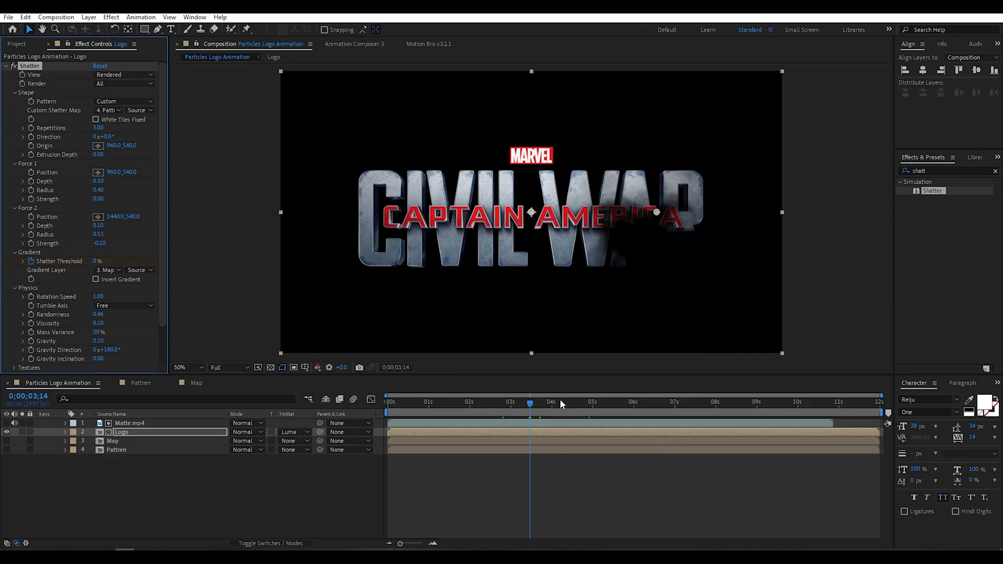
pyautogui.click(656, 404)
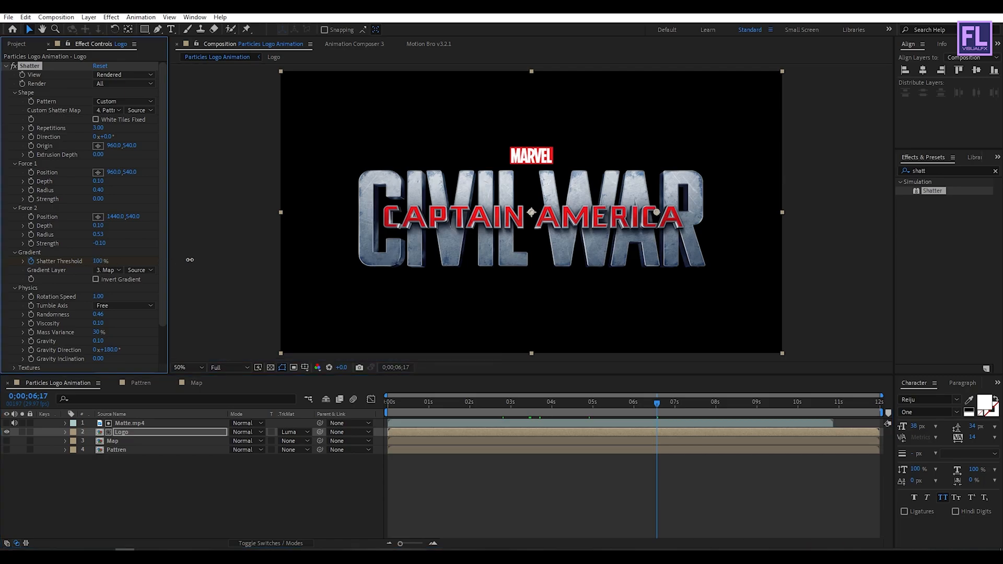
pyautogui.moveTo(283, 259)
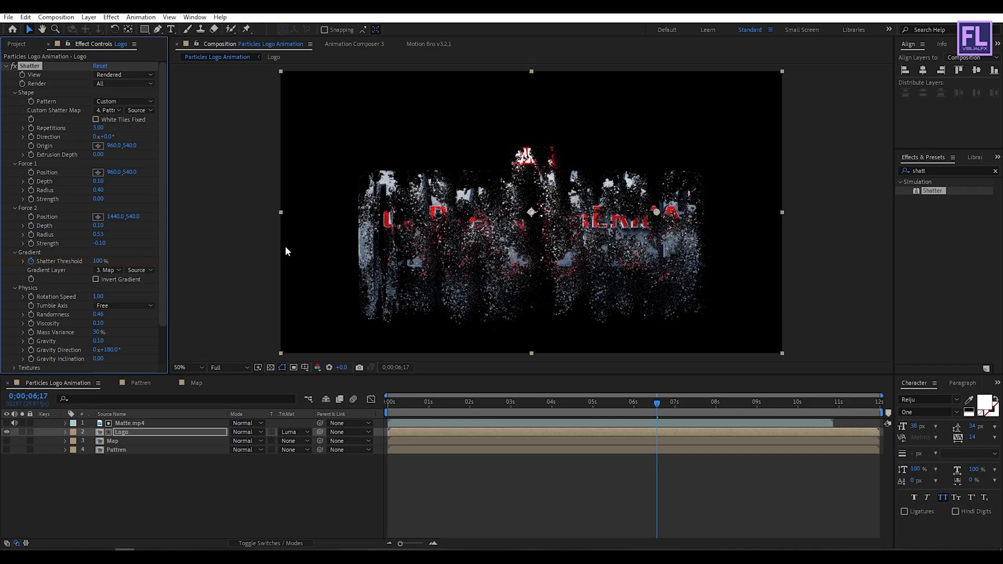
pyautogui.moveTo(601, 242)
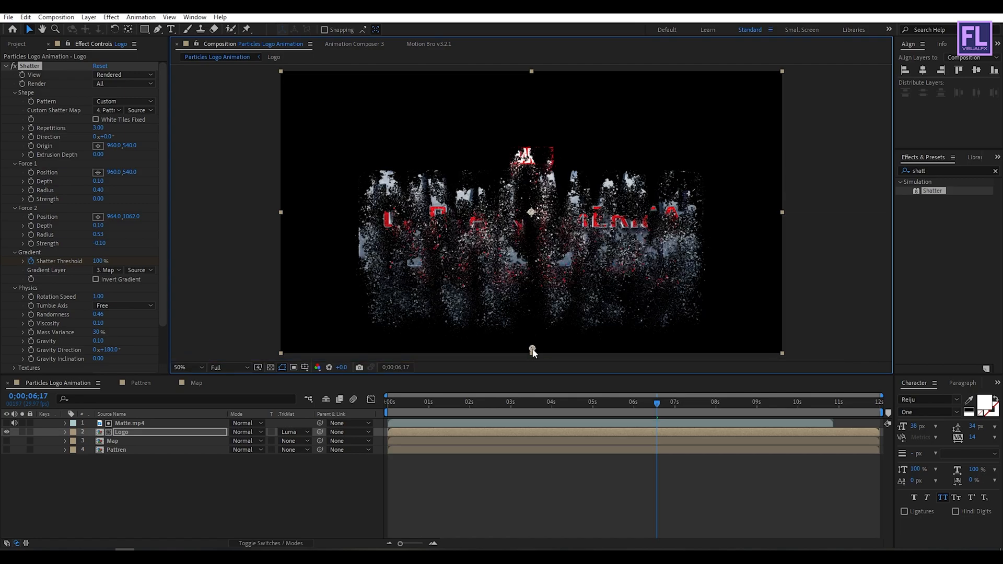
pyautogui.click(186, 368)
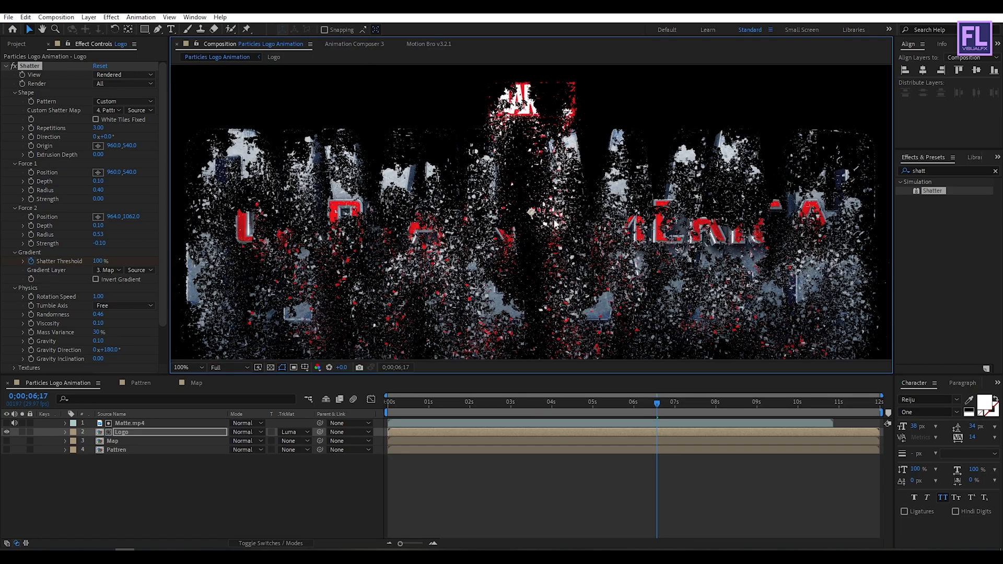
pyautogui.click(189, 367)
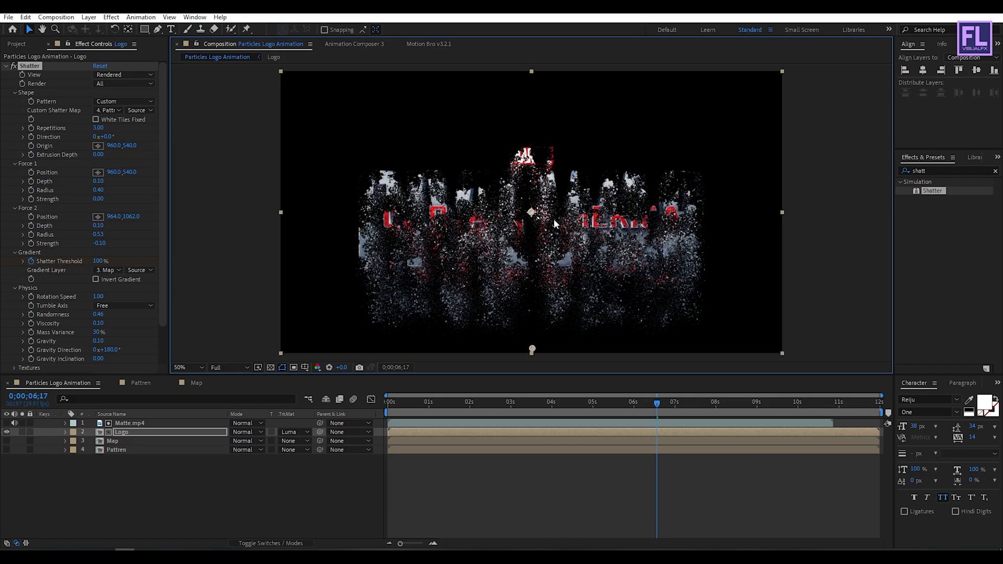
pyautogui.click(185, 368)
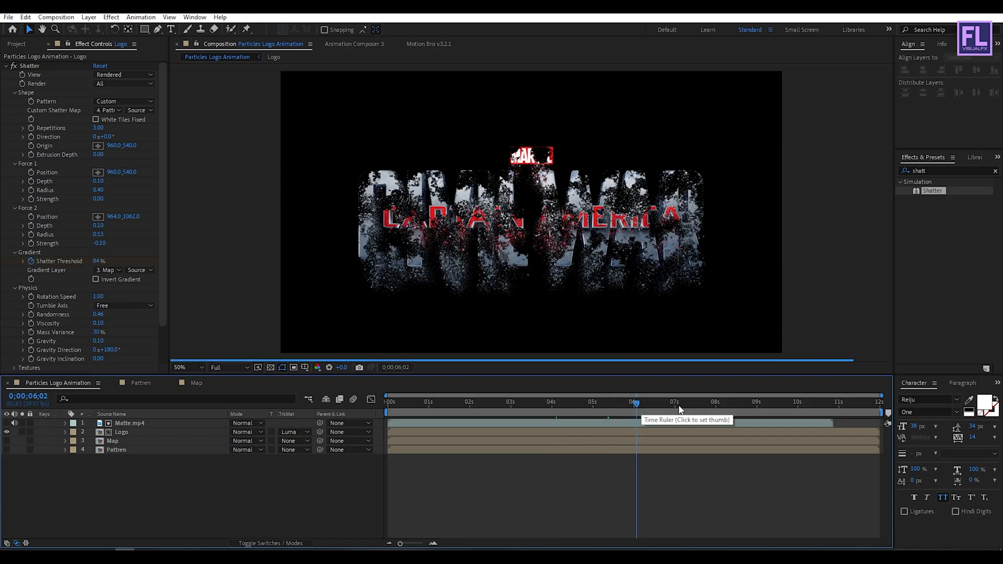
# - Pre-compose the selected layers into a composition named 'main'
pyautogui.click(679, 402)
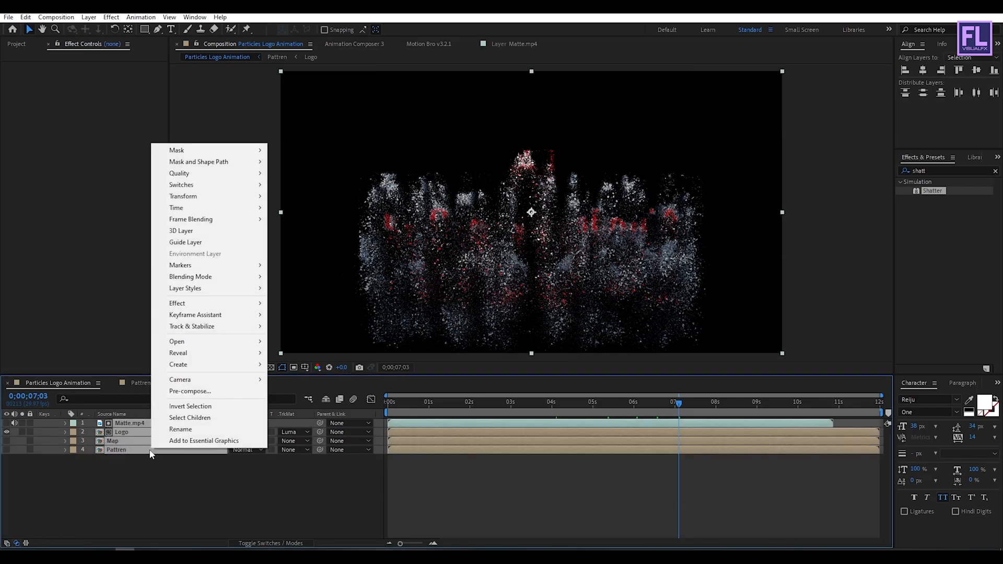
pyautogui.moveTo(189, 390)
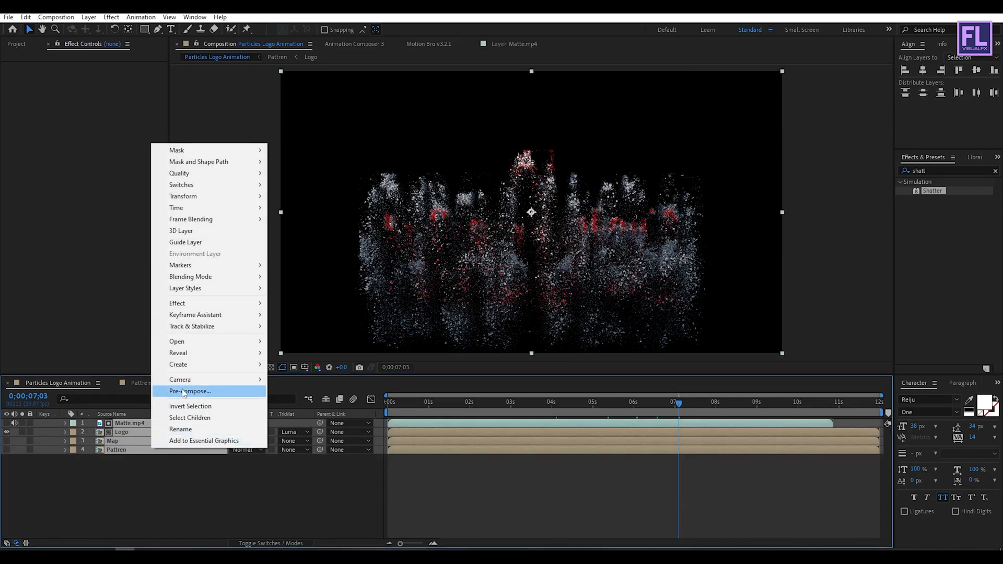
pyautogui.click(188, 391)
pyautogui.write('m')
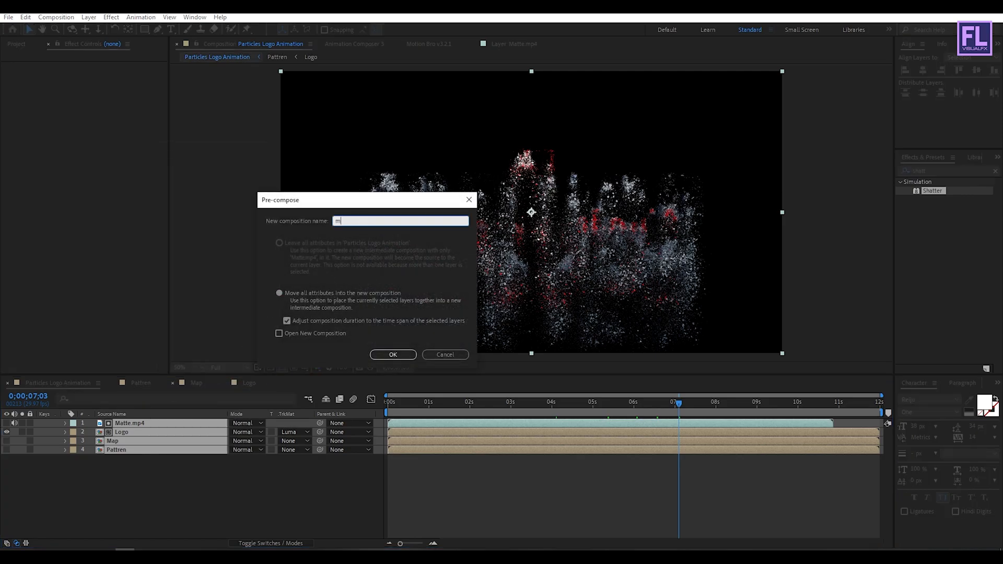
pyautogui.click(393, 355)
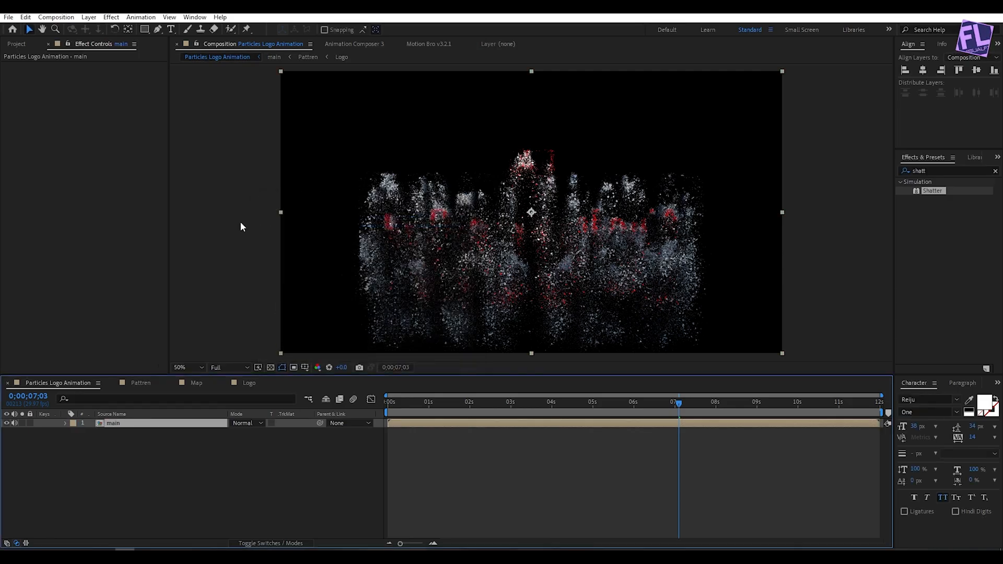
pyautogui.click(189, 438)
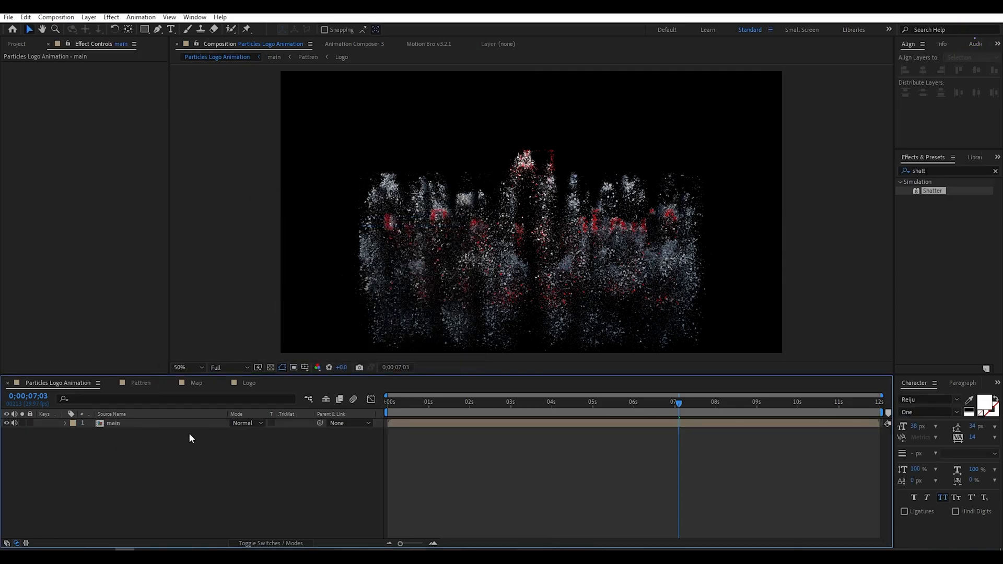
pyautogui.click(17, 44)
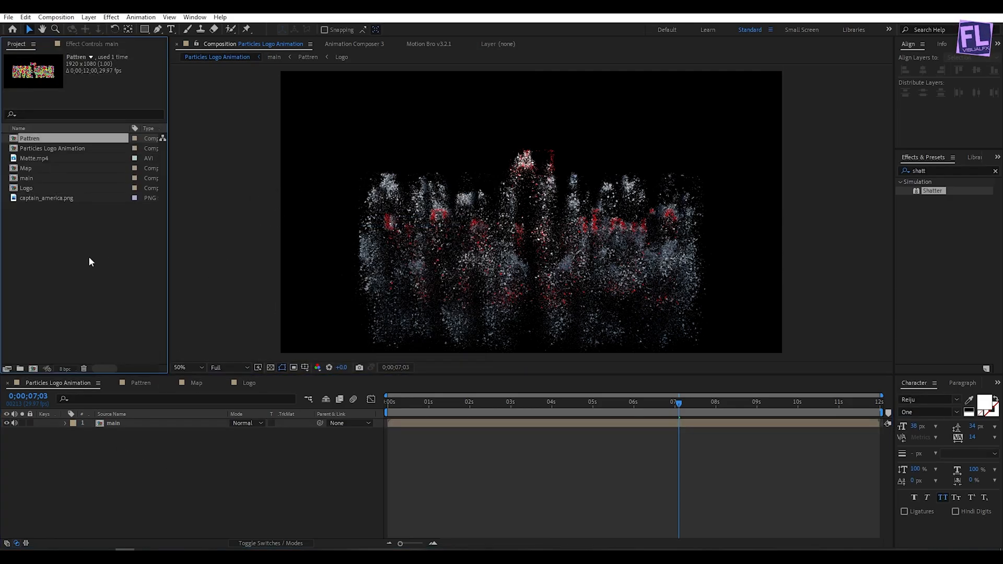
# - Select an item in the Project panel's list of compositions and footage
pyautogui.click(35, 157)
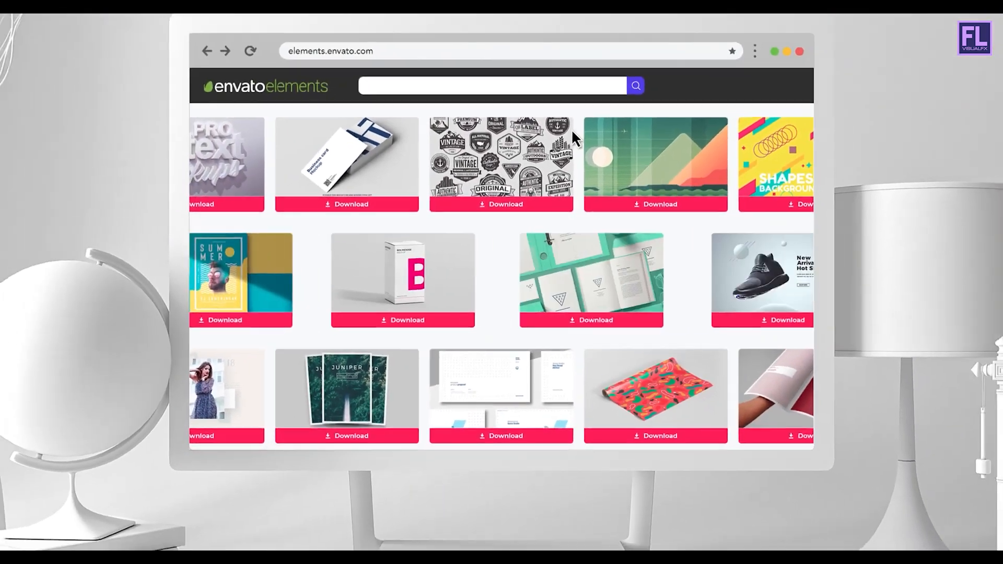
pyautogui.write('Statione')
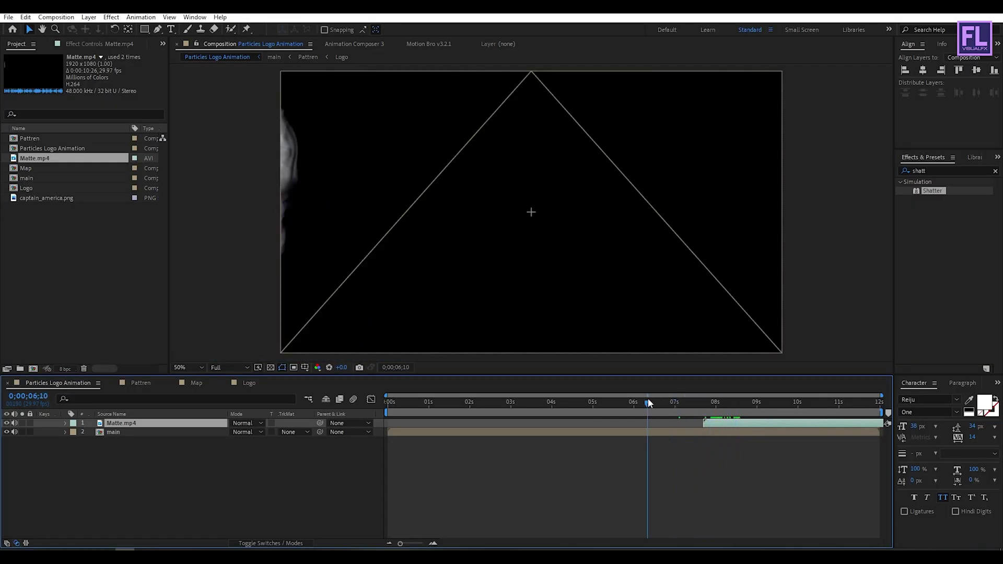
# - Give the main layer a Luma Inverted Matte from Matte.mp4 and preview the ending
pyautogui.click(114, 432)
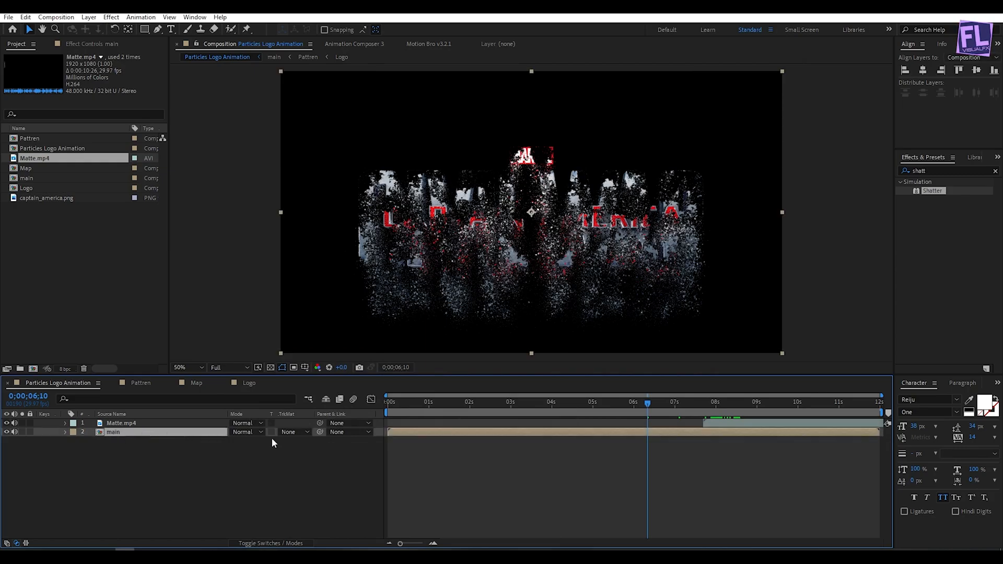
pyautogui.click(292, 433)
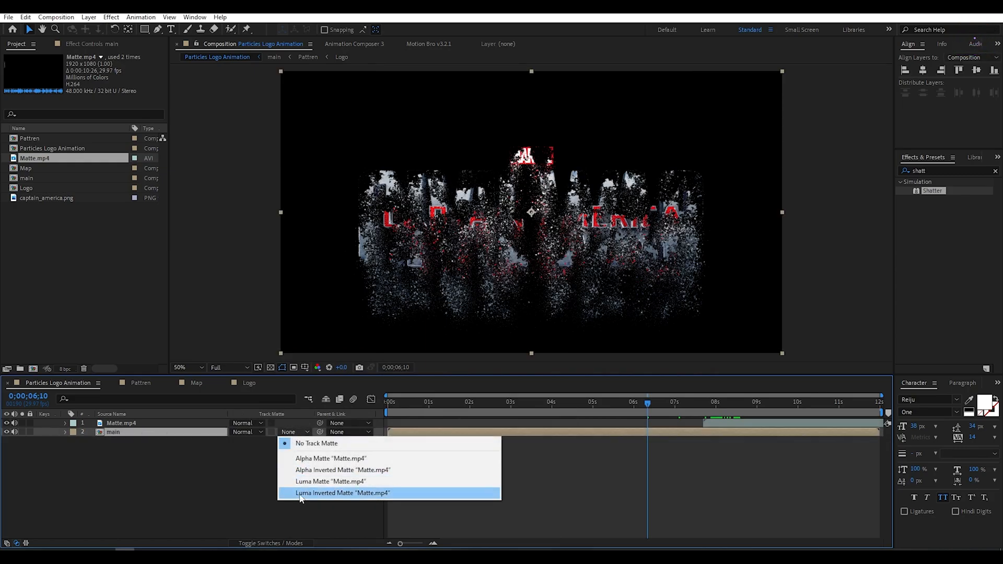
pyautogui.click(342, 493)
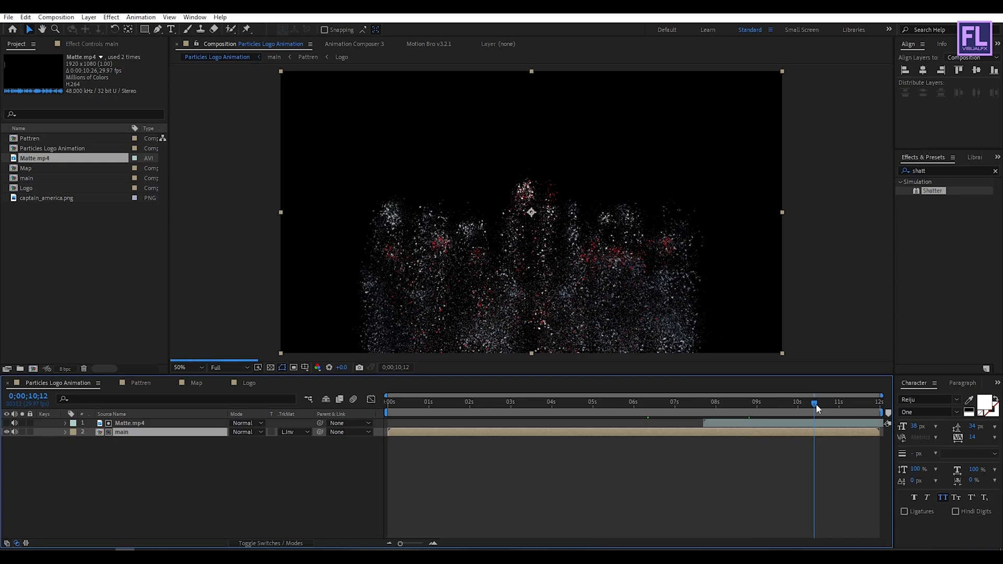
pyautogui.click(817, 402)
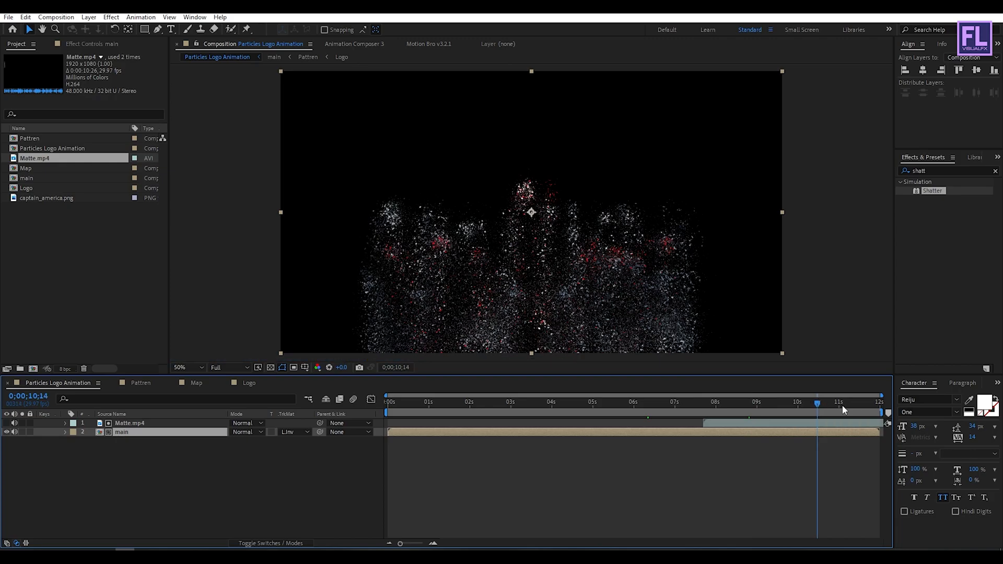
pyautogui.moveTo(845, 411)
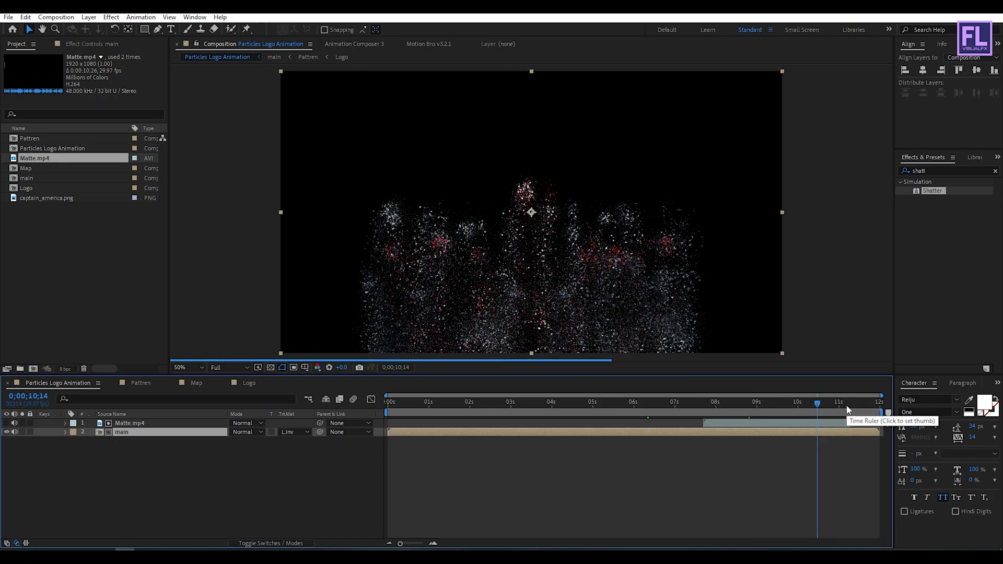